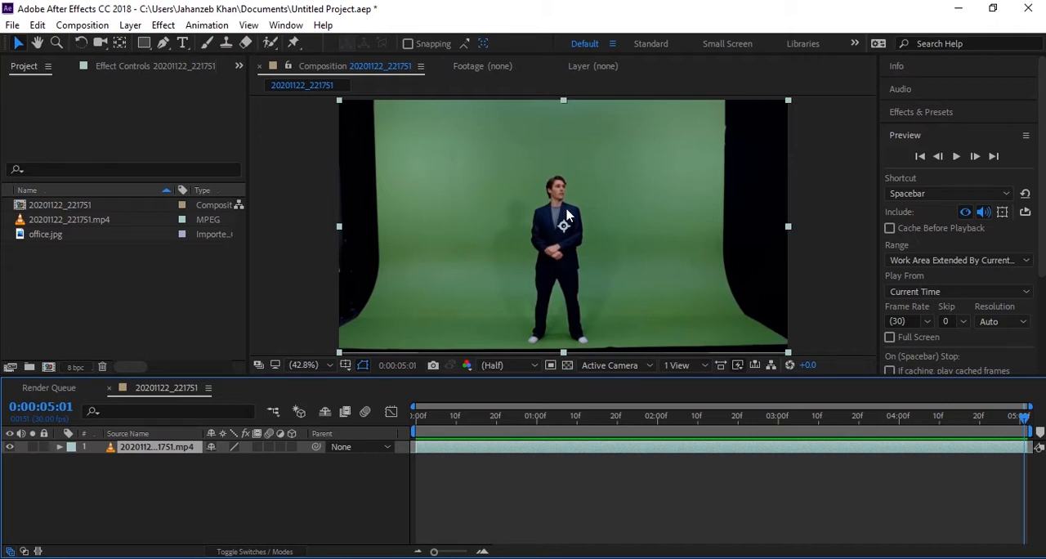
{"action": "mouse_move", "coordinate": [508, 172]}
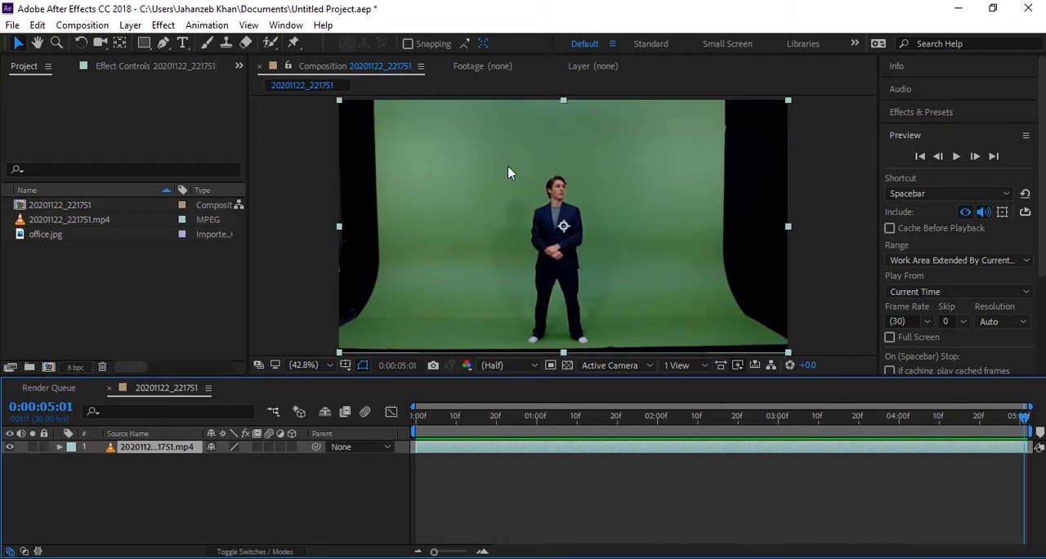
{"action": "mouse_move", "coordinate": [538, 149]}
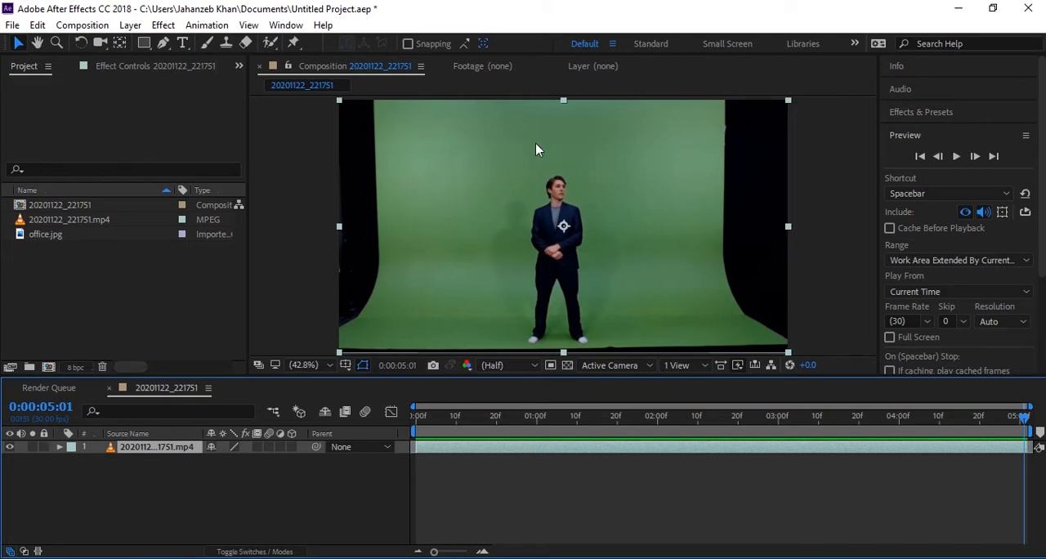
{"action": "mouse_move", "coordinate": [363, 170]}
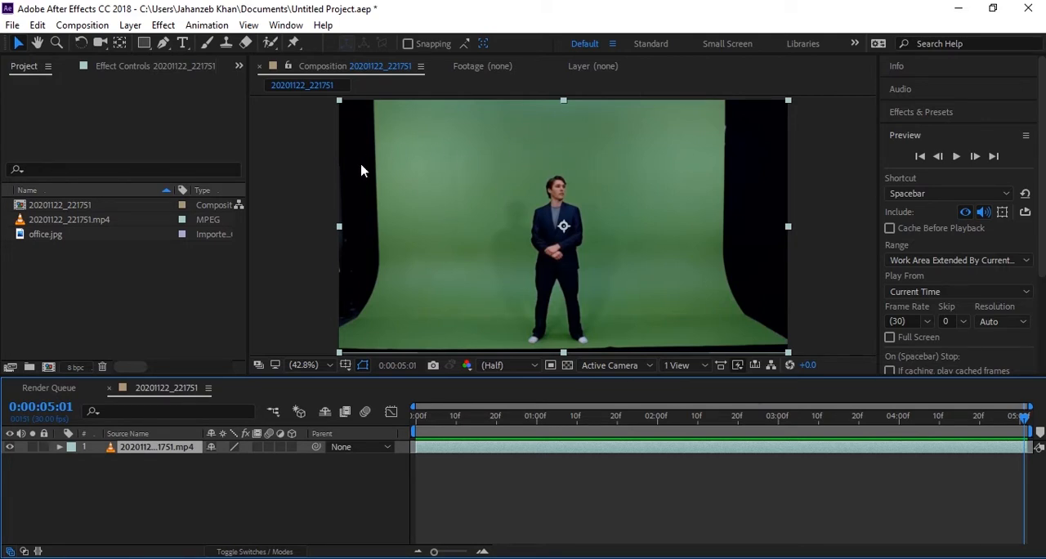
{"action": "mouse_move", "coordinate": [605, 205]}
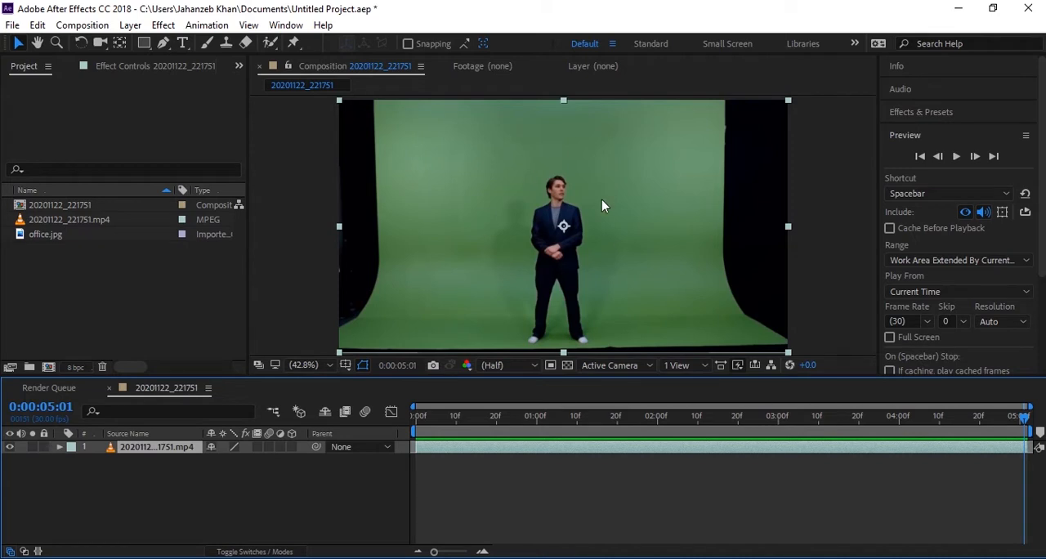
{"action": "mouse_move", "coordinate": [575, 211]}
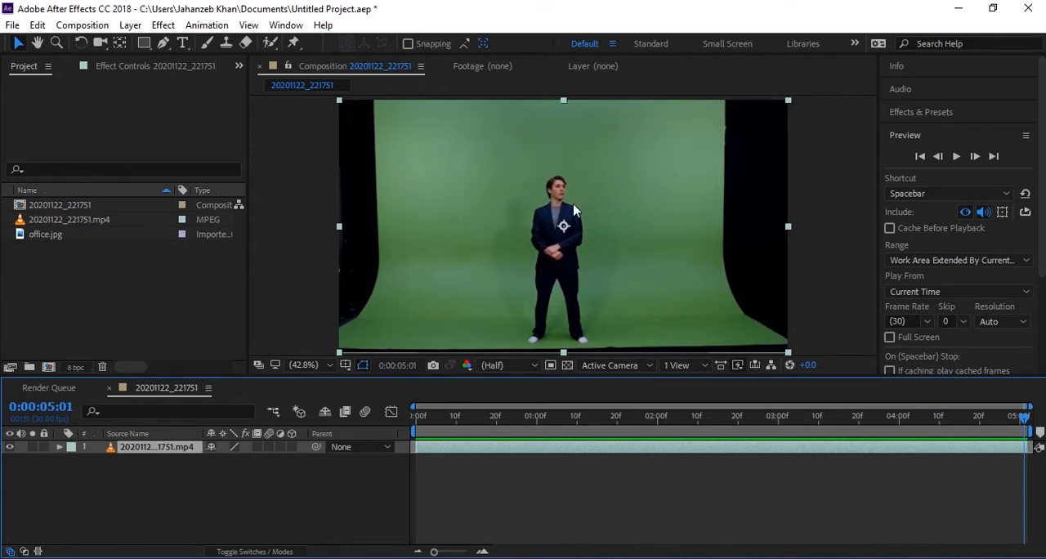
{"action": "mouse_move", "coordinate": [576, 209]}
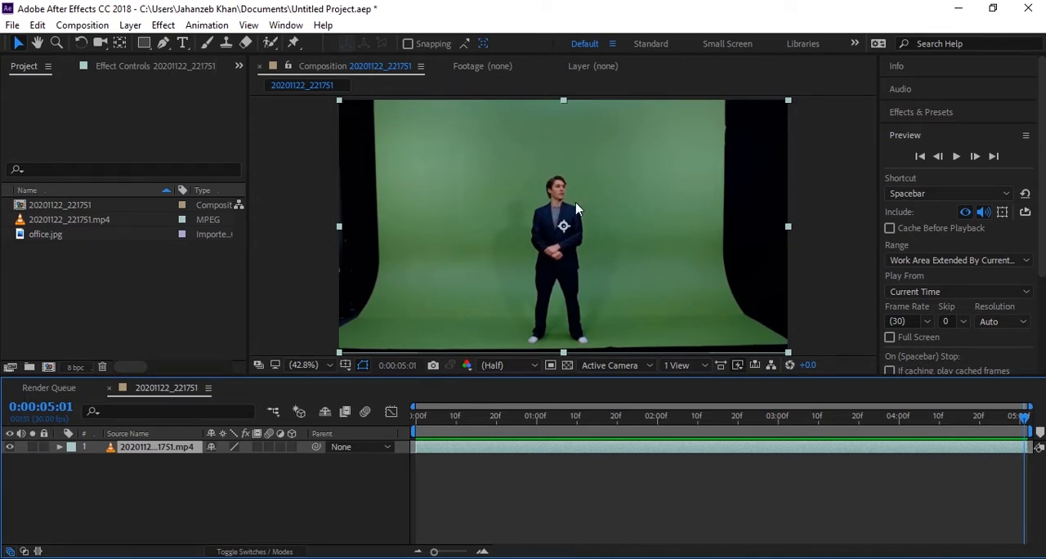
{"action": "mouse_move", "coordinate": [527, 245]}
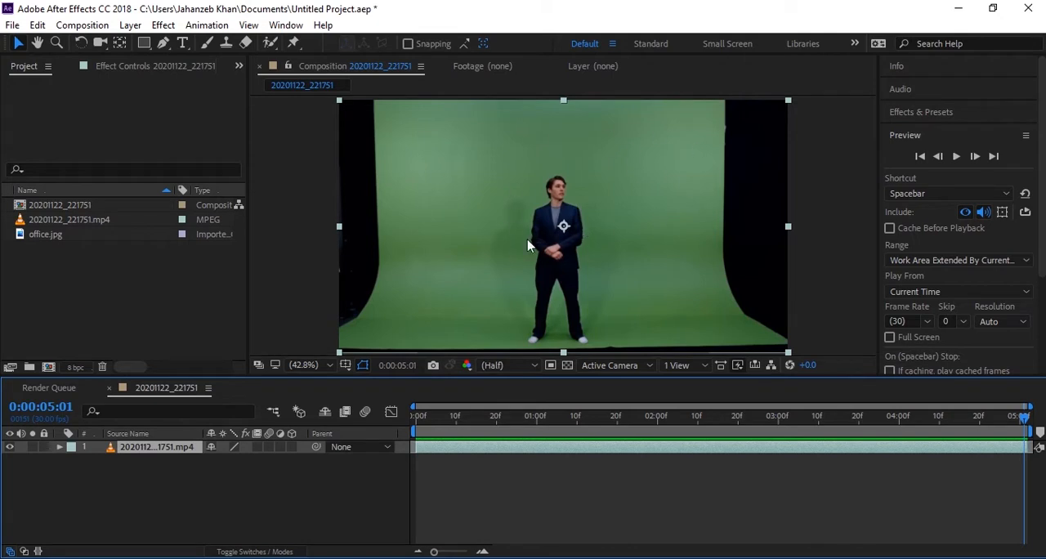
{"action": "mouse_move", "coordinate": [551, 250]}
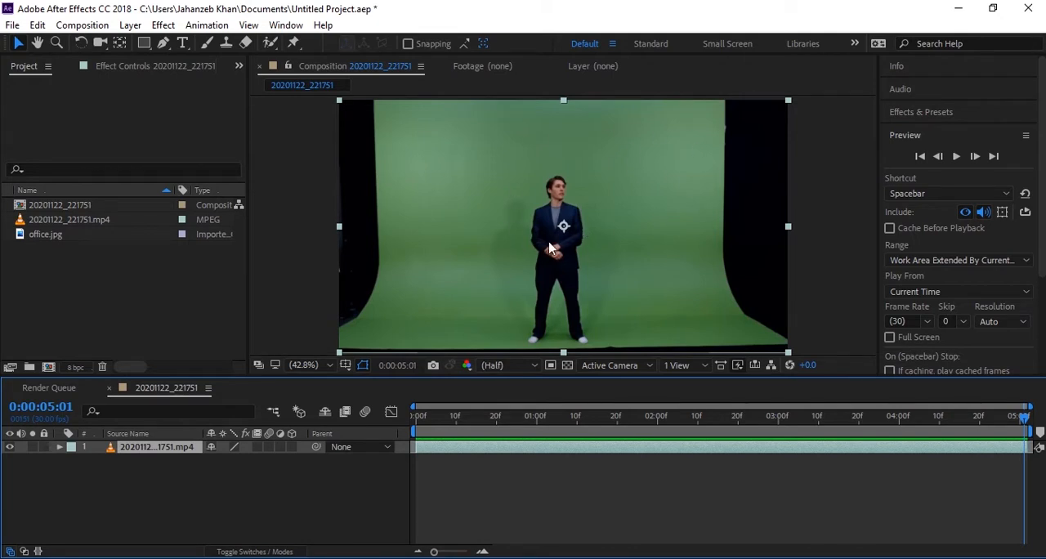
{"action": "mouse_move", "coordinate": [570, 165]}
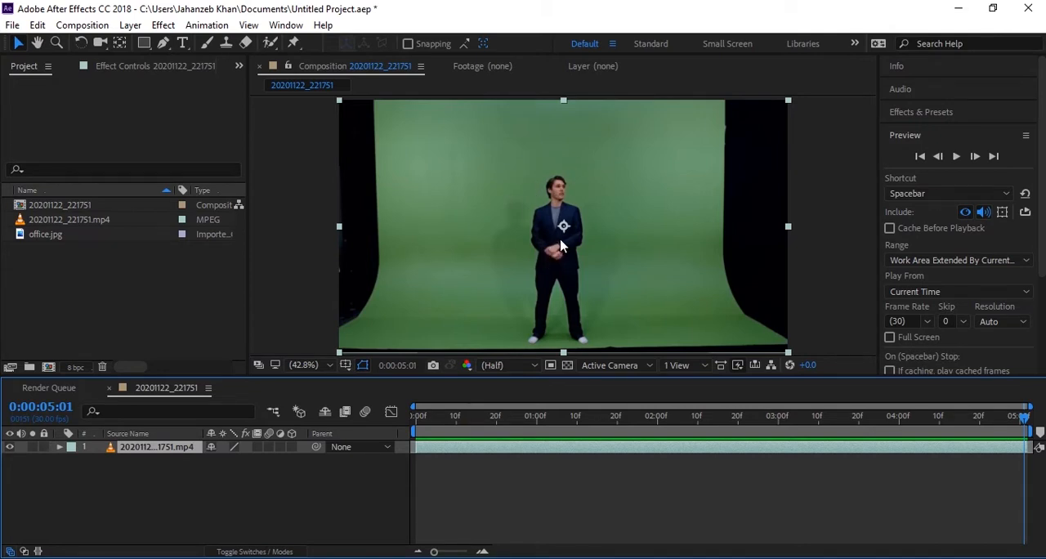
{"action": "mouse_move", "coordinate": [544, 251]}
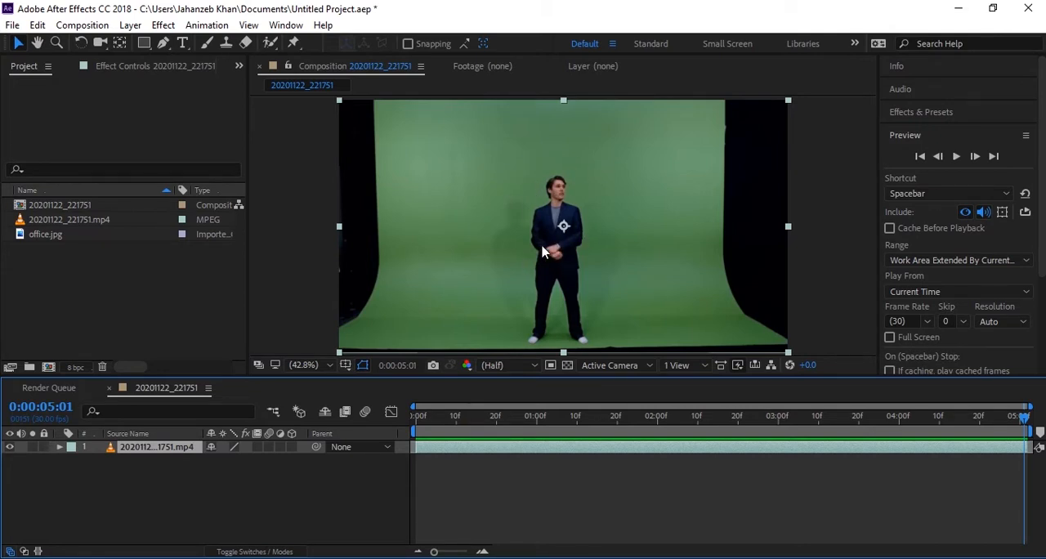
{"action": "mouse_move", "coordinate": [494, 260]}
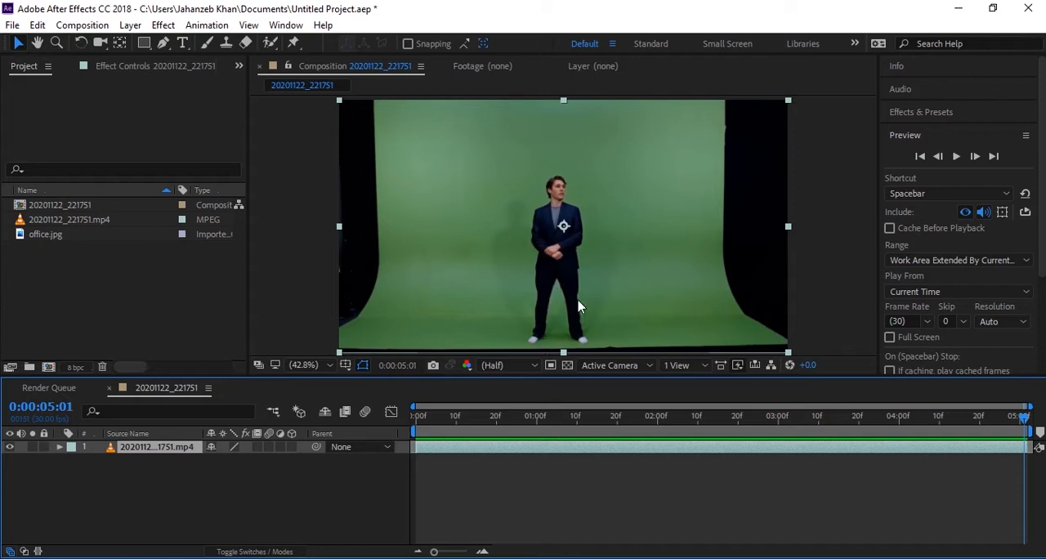
{"action": "mouse_move", "coordinate": [502, 267]}
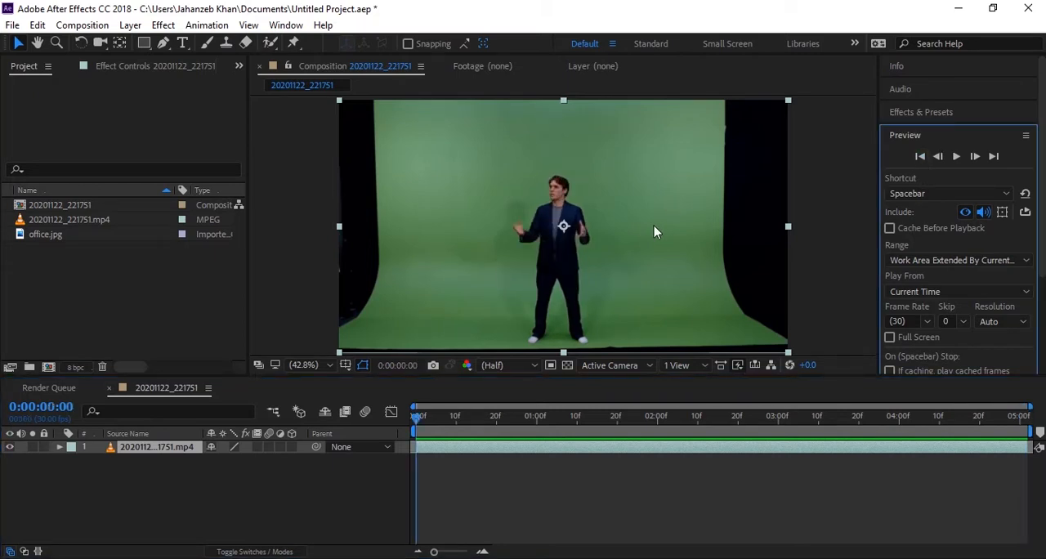
{"action": "mouse_move", "coordinate": [409, 301]}
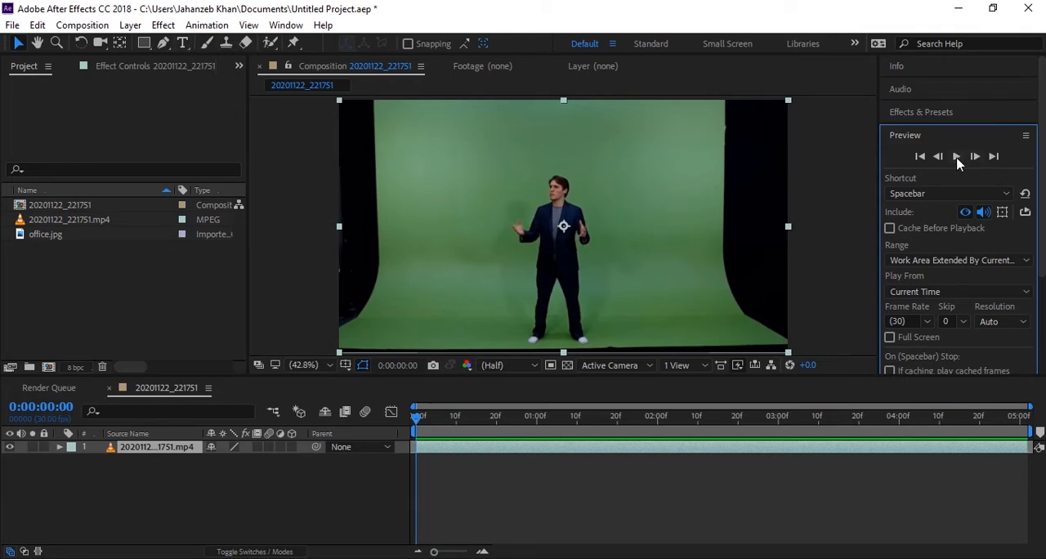
Preview the green-screen footage, then switch to the Pen tool for drawing a mask
{"action": "left_click", "coordinate": [956, 156]}
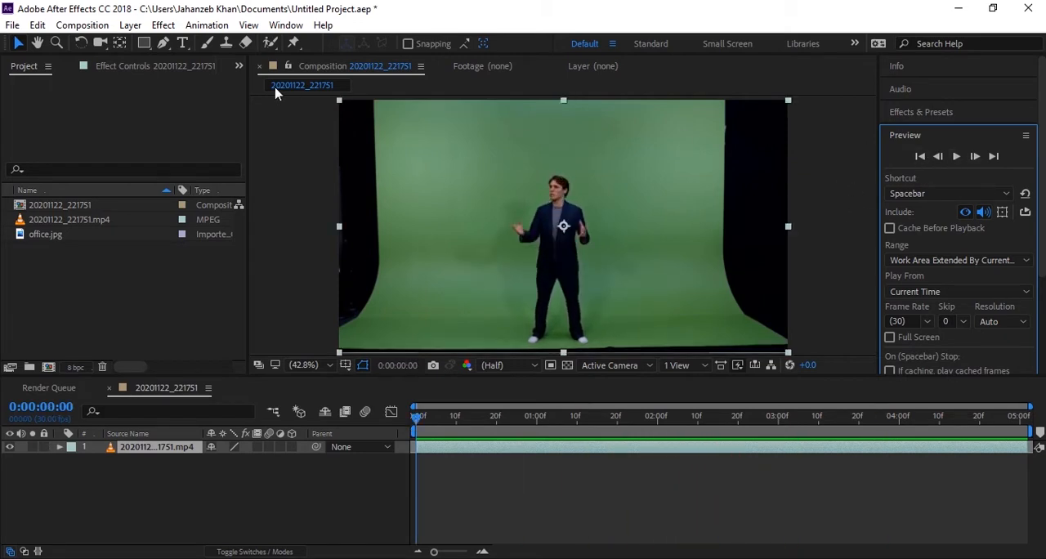
{"action": "mouse_move", "coordinate": [164, 54]}
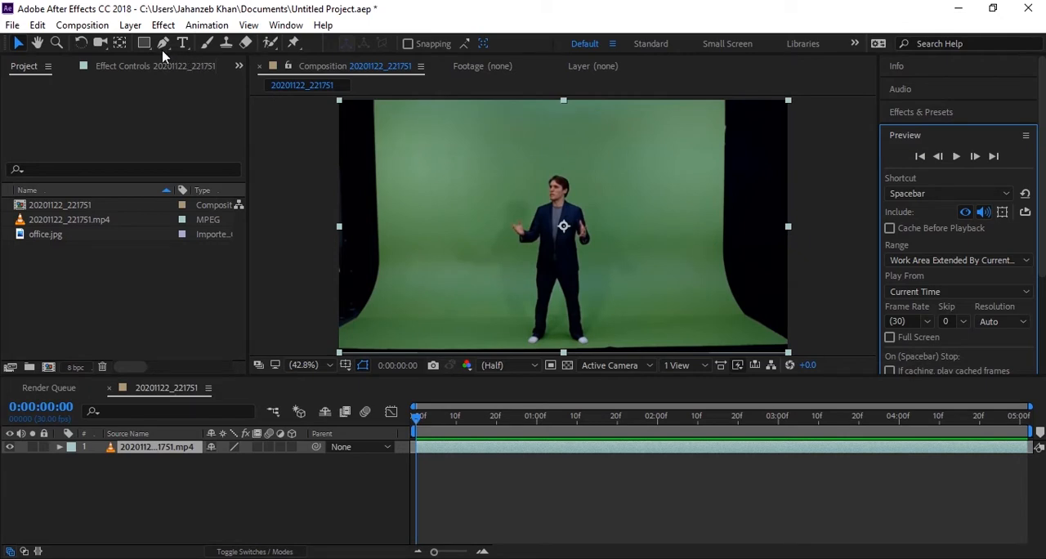
{"action": "left_click", "coordinate": [163, 43]}
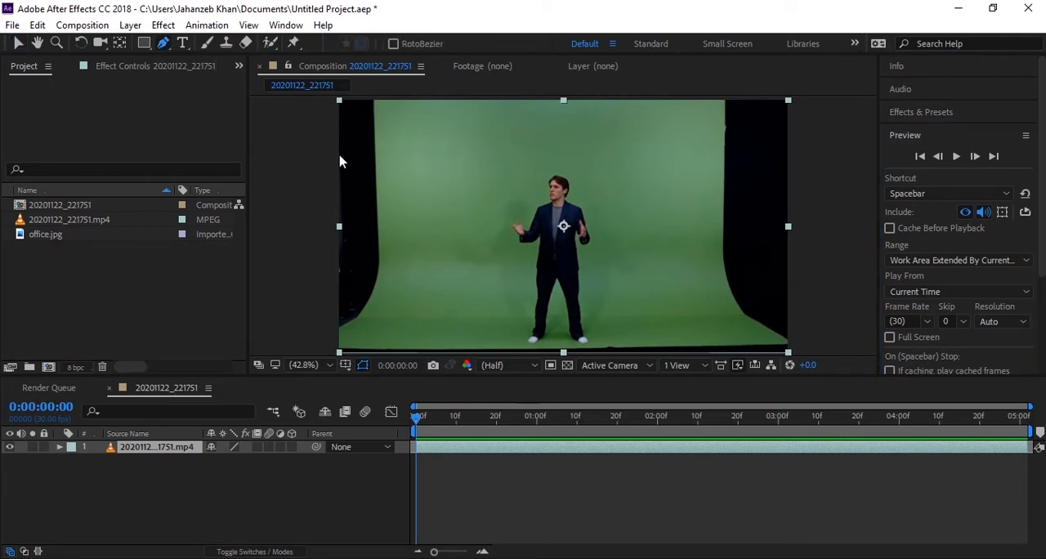
{"action": "mouse_move", "coordinate": [409, 154]}
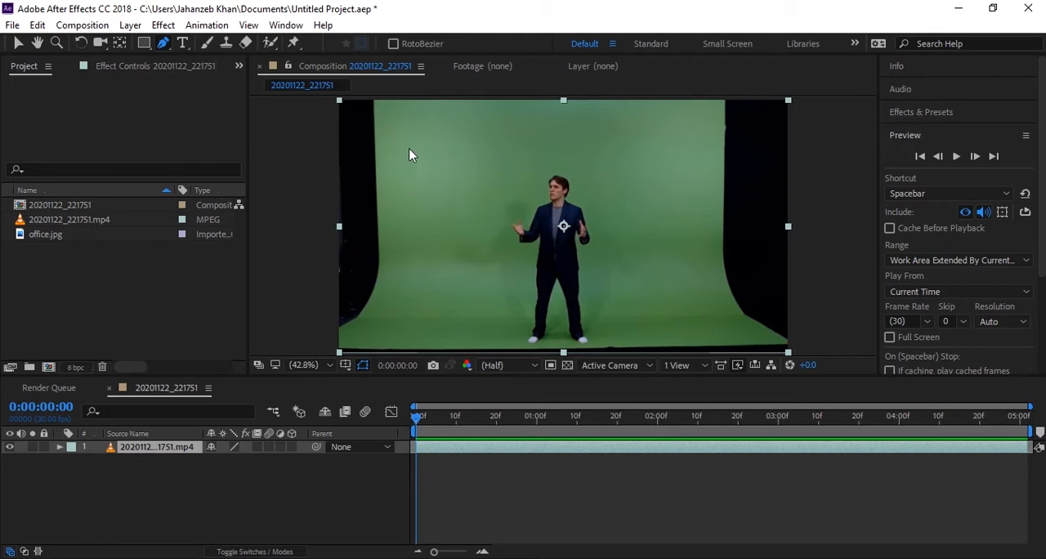
{"action": "mouse_move", "coordinate": [542, 114]}
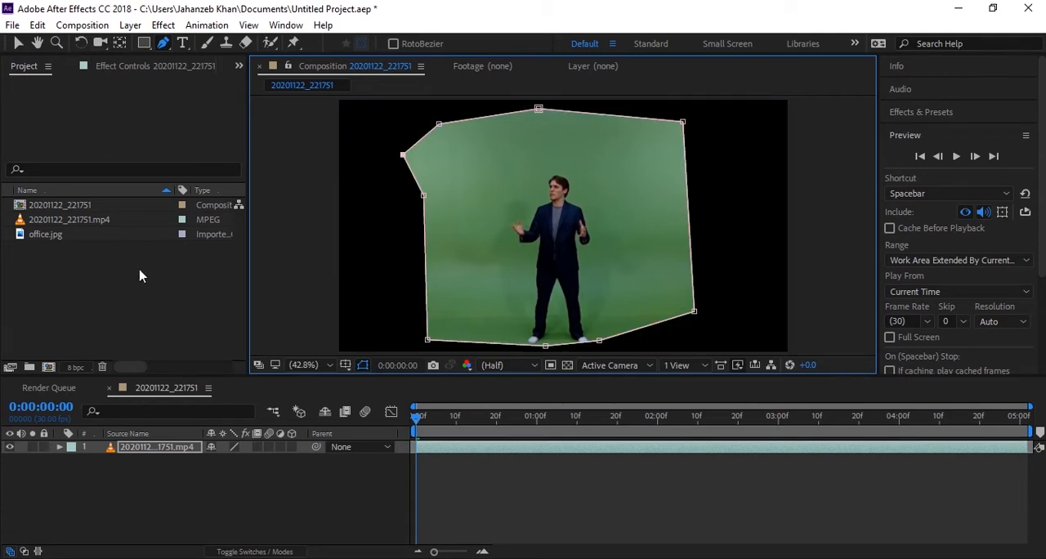
{"action": "mouse_move", "coordinate": [204, 88]}
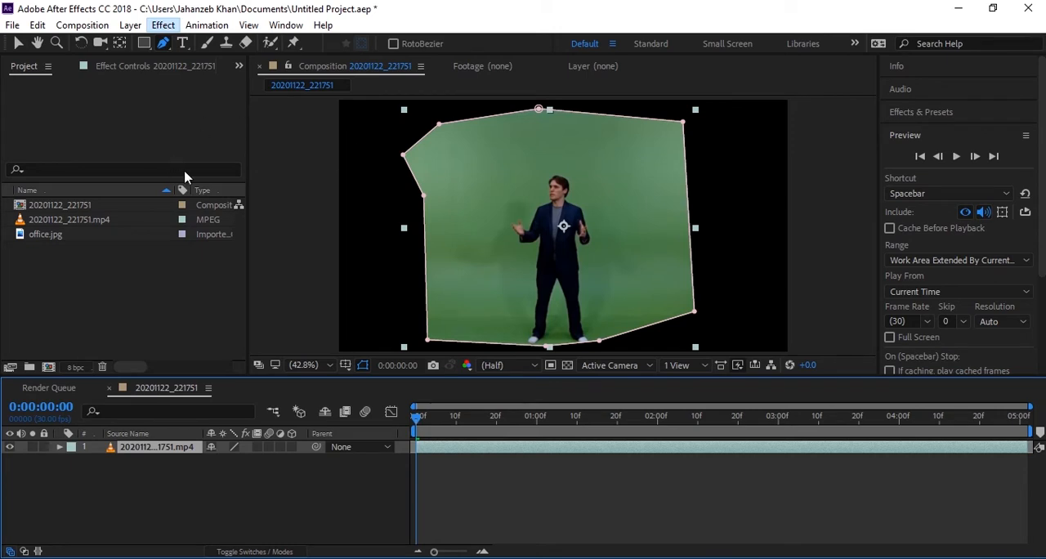
Apply the Keylight (1.2) keying effect to the masked green-screen clip
{"action": "left_click", "coordinate": [163, 24]}
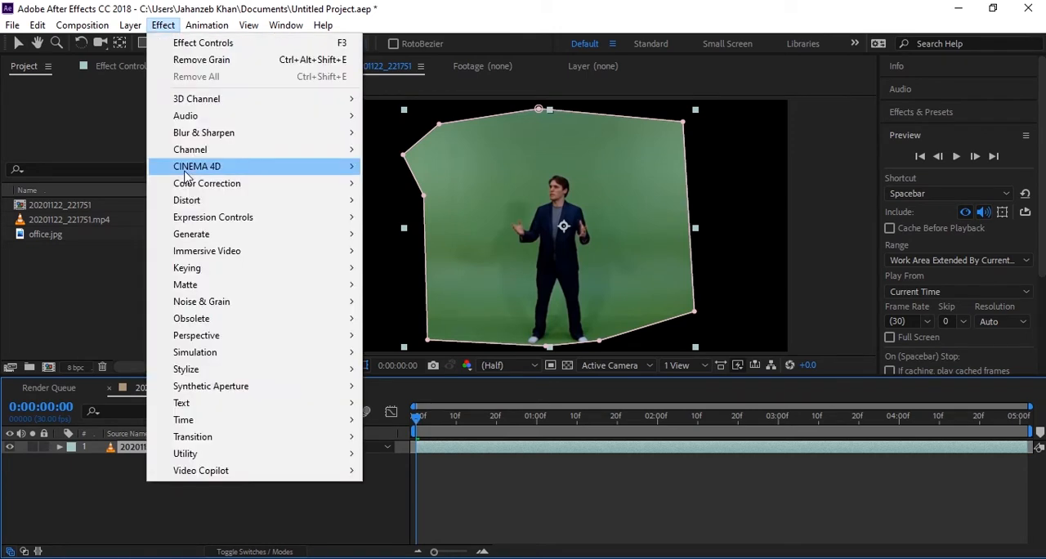
{"action": "mouse_move", "coordinate": [186, 267]}
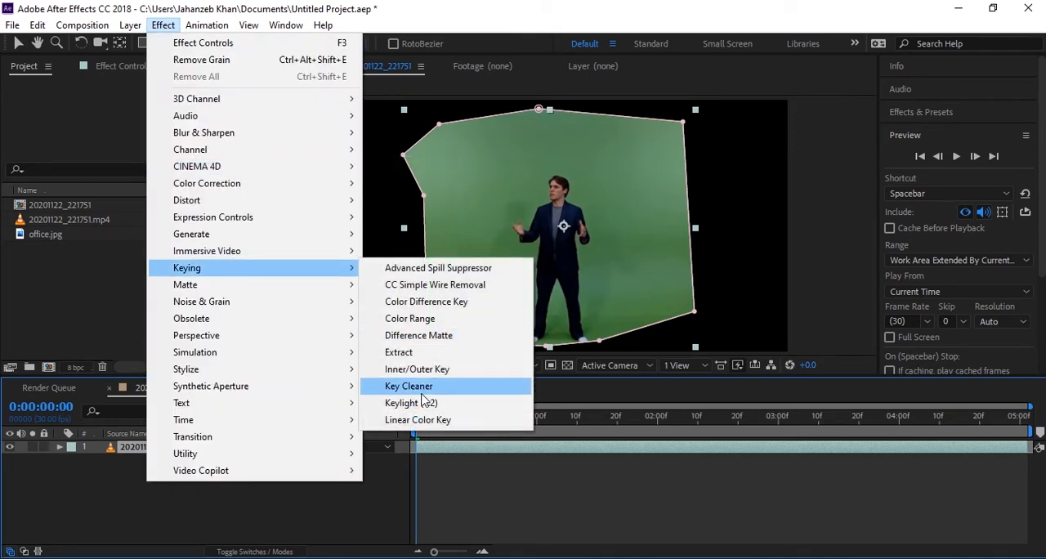
{"action": "left_click", "coordinate": [409, 386]}
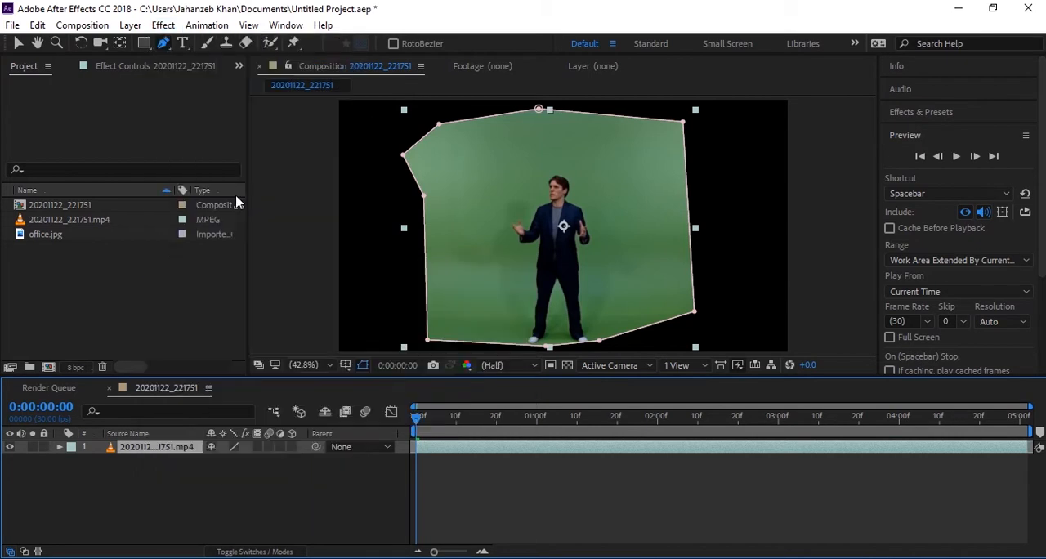
{"action": "left_click", "coordinate": [157, 446]}
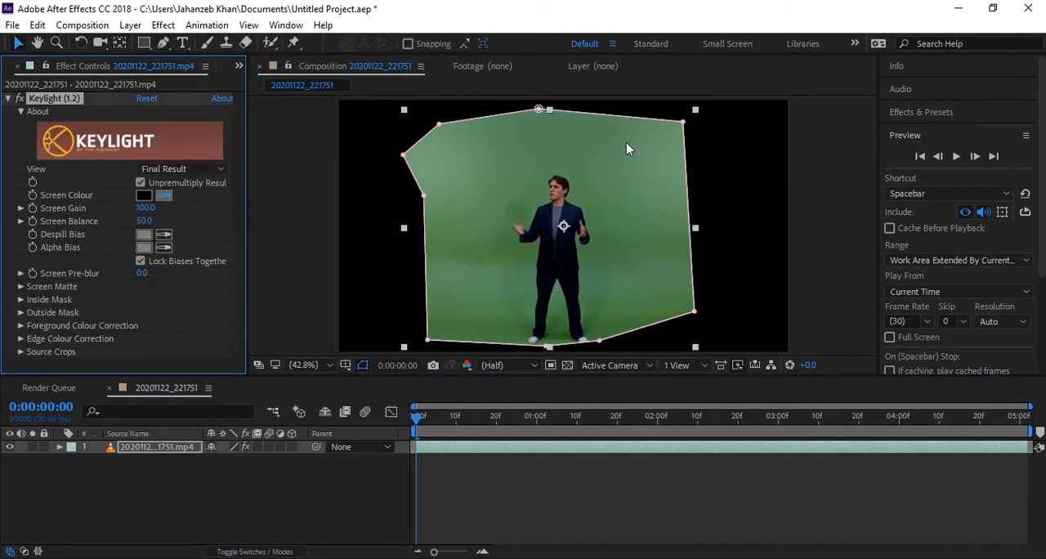
{"action": "mouse_move", "coordinate": [523, 158]}
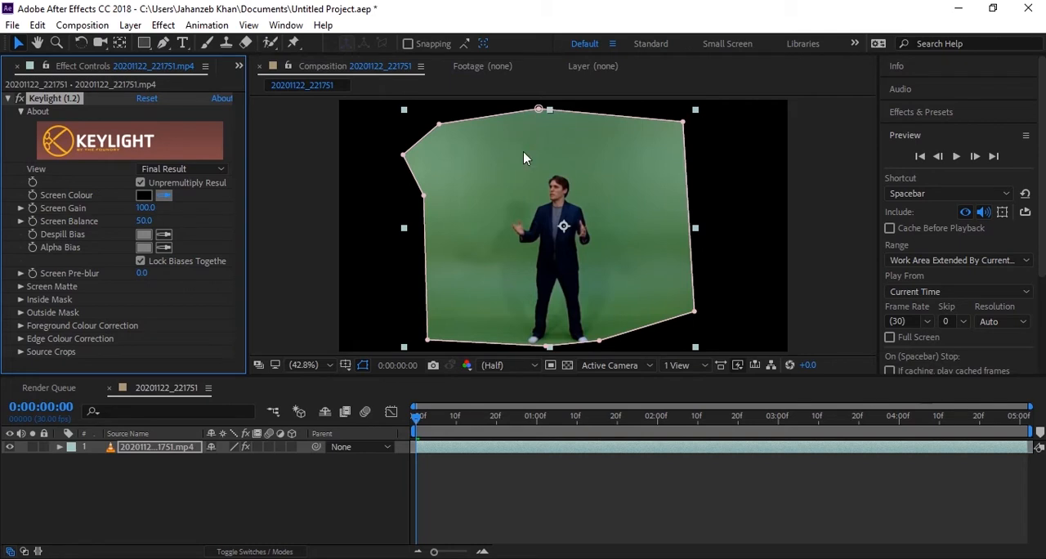
{"action": "mouse_move", "coordinate": [470, 226]}
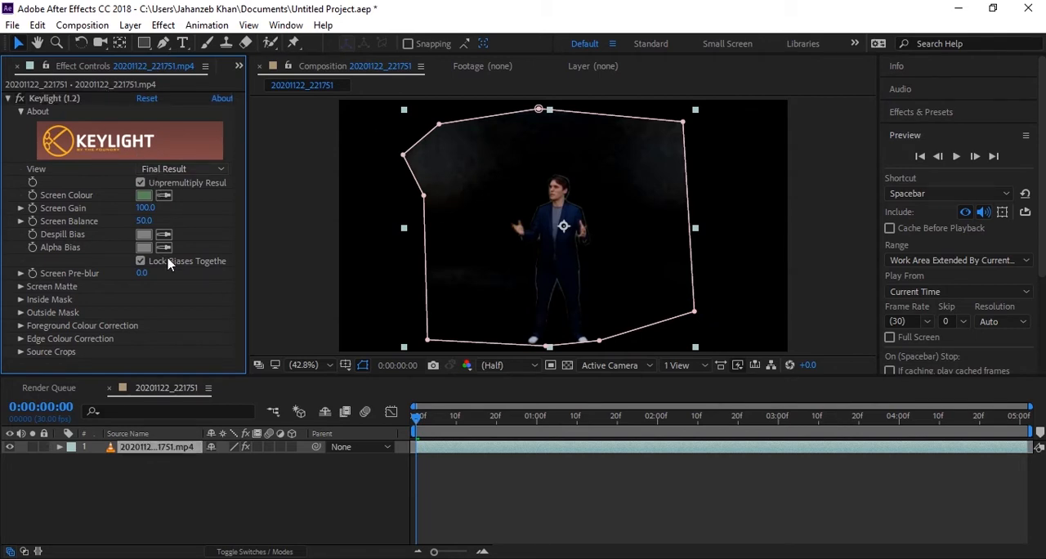
View the Keylight Screen Matte and tune Clip Black and Clip White to 83
{"action": "left_click", "coordinate": [182, 169]}
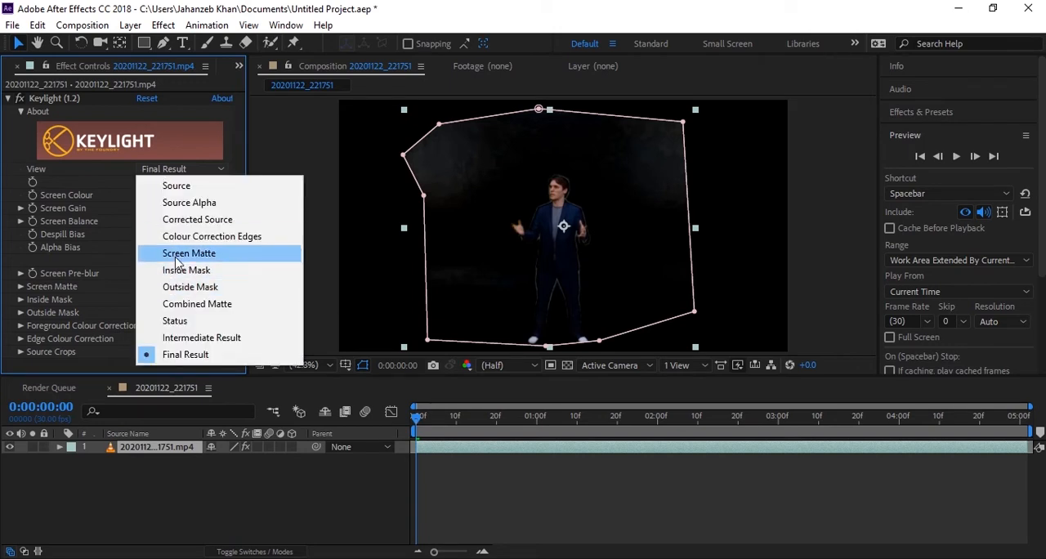
{"action": "left_click", "coordinate": [189, 252]}
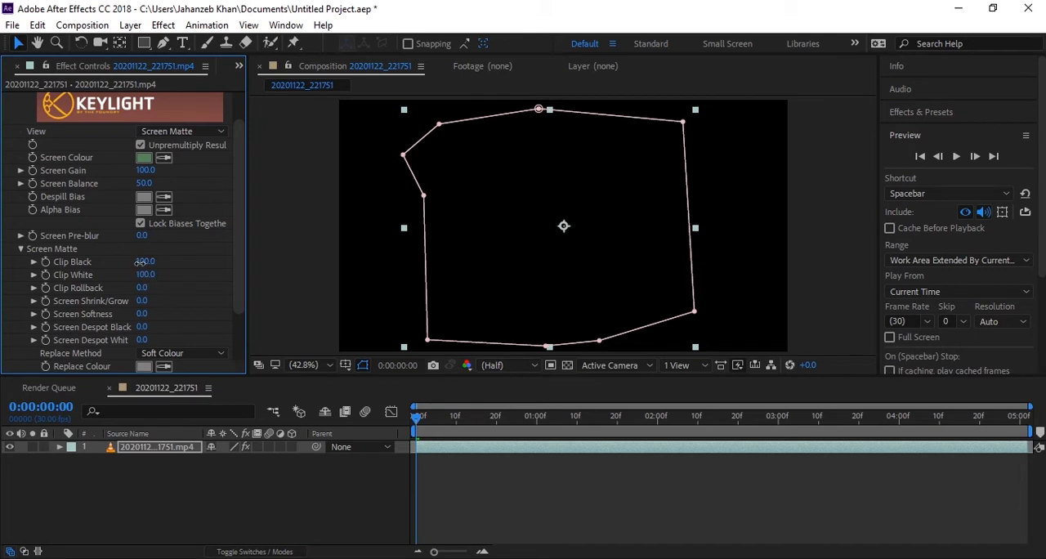
{"action": "left_click_drag", "start_coordinate": [145, 261], "coordinate": [131, 261]}
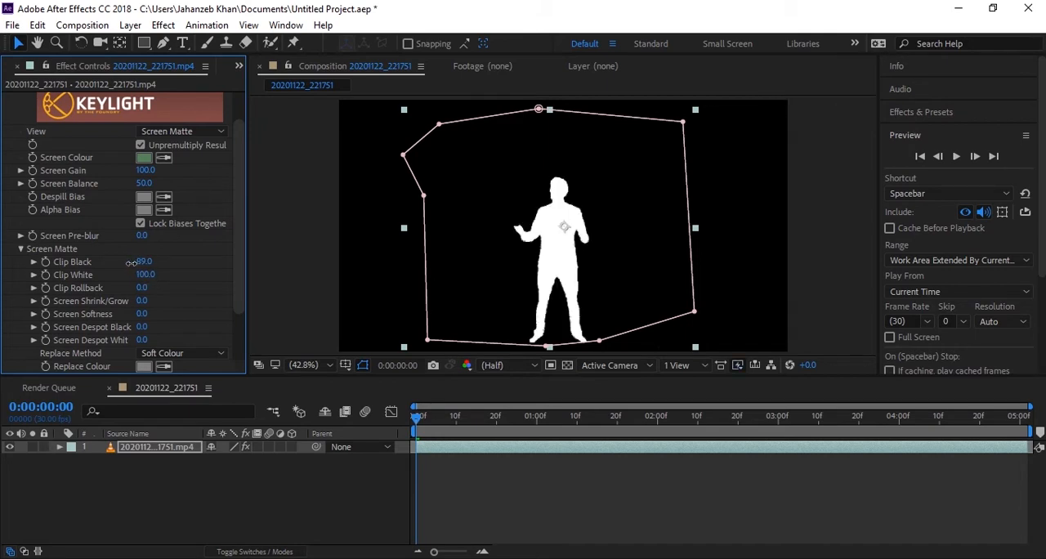
{"action": "left_click_drag", "start_coordinate": [144, 261], "coordinate": [144, 261]}
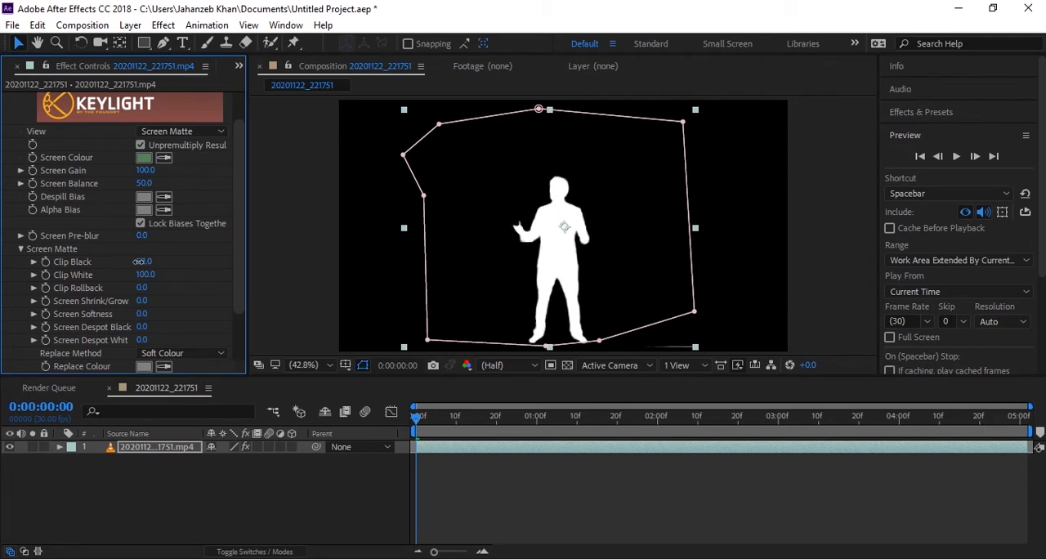
{"action": "left_click_drag", "start_coordinate": [143, 261], "coordinate": [160, 260]}
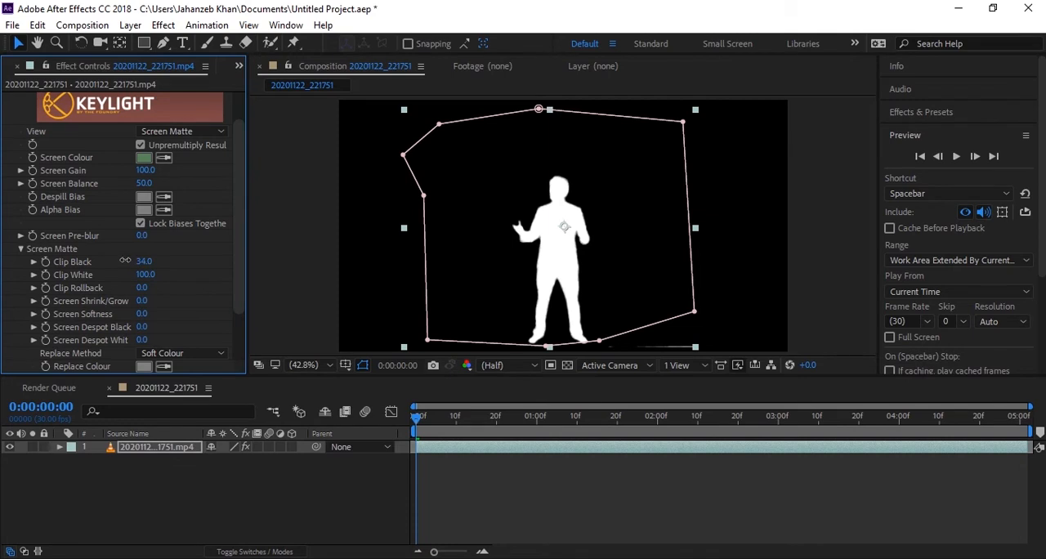
{"action": "left_click_drag", "start_coordinate": [147, 261], "coordinate": [143, 261]}
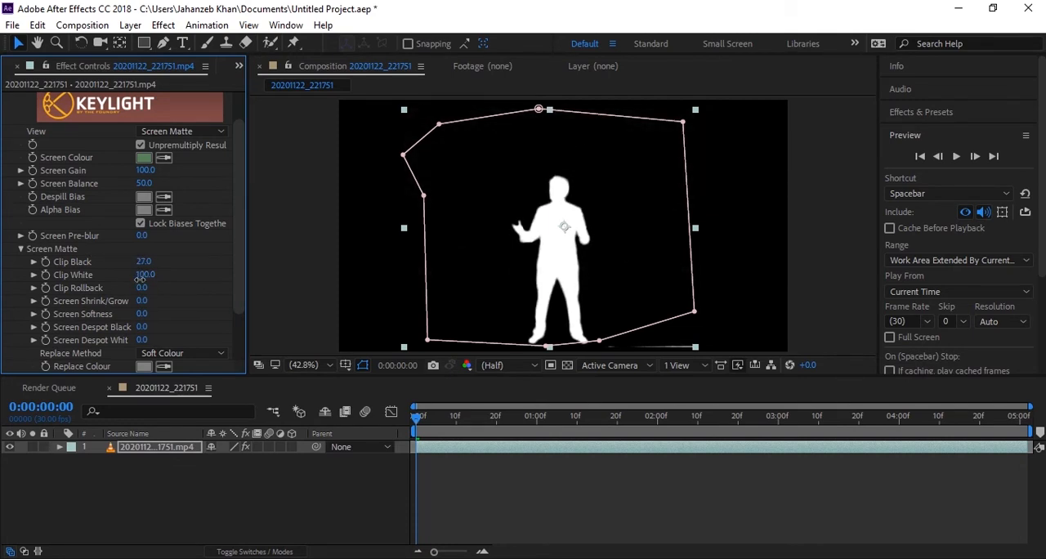
{"action": "left_click_drag", "start_coordinate": [144, 274], "coordinate": [125, 274]}
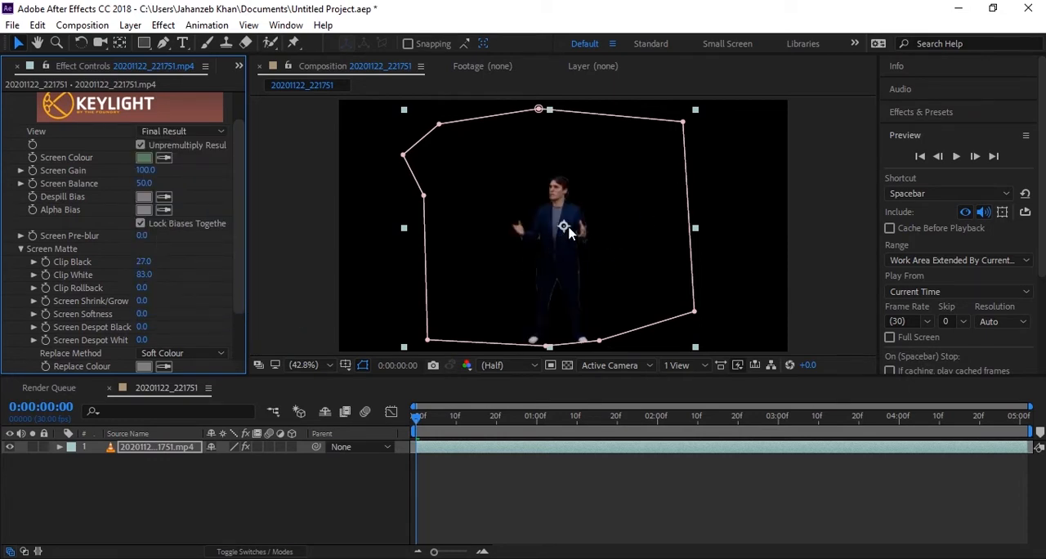
{"action": "mouse_move", "coordinate": [150, 303]}
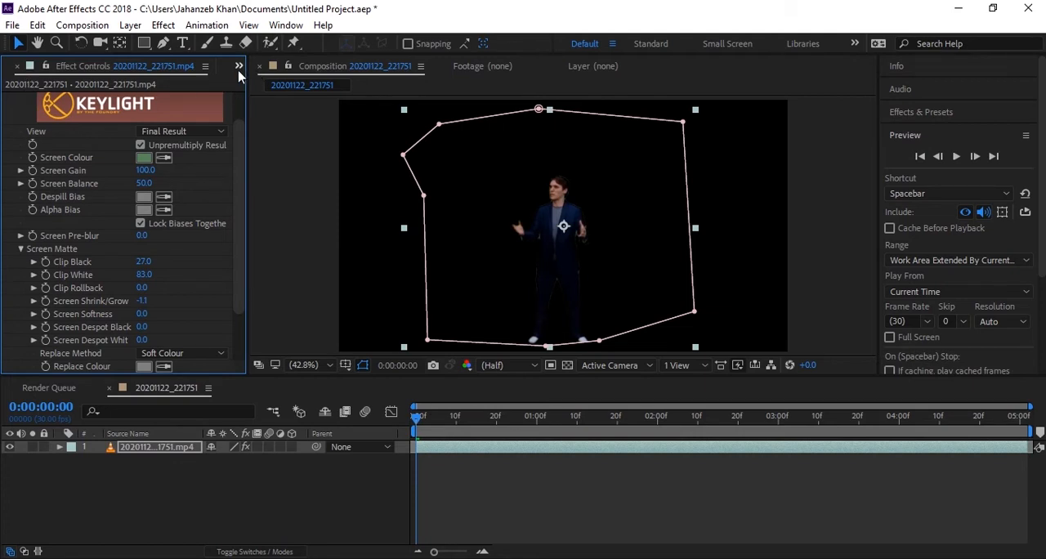
{"action": "left_click", "coordinate": [238, 66]}
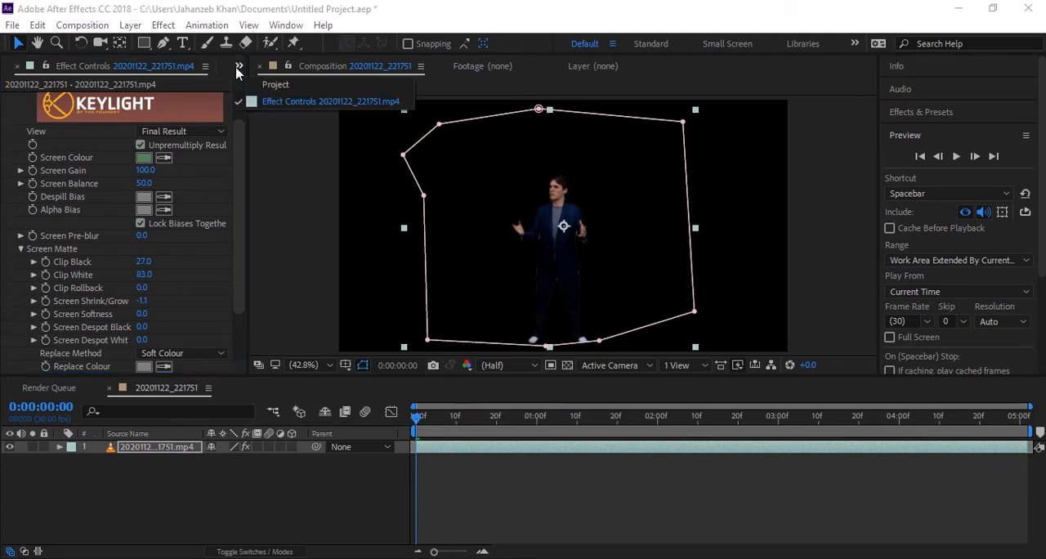
Place office.jpg beneath the actor layer and fit it to the composition
{"action": "left_click", "coordinate": [275, 84]}
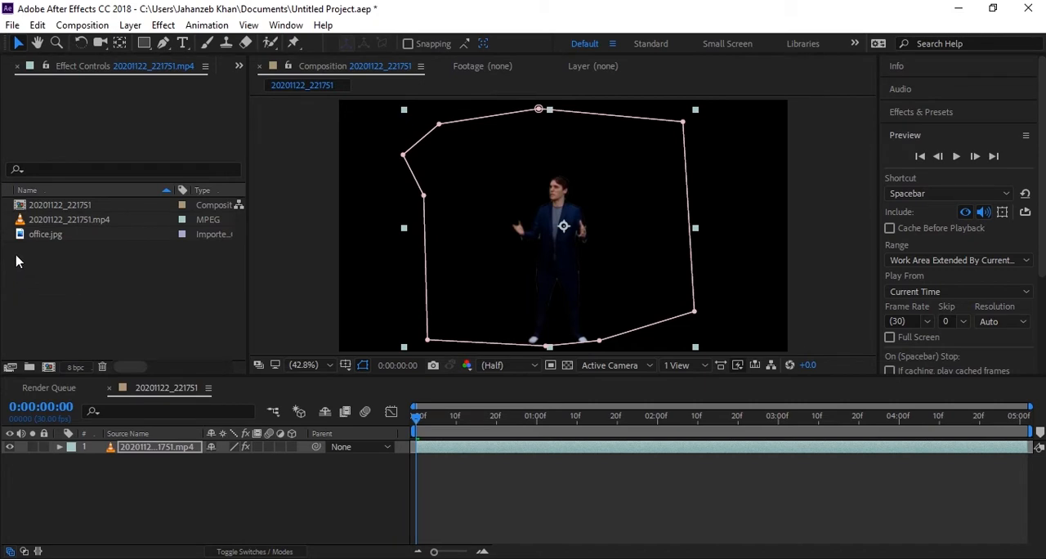
{"action": "left_click", "coordinate": [46, 234]}
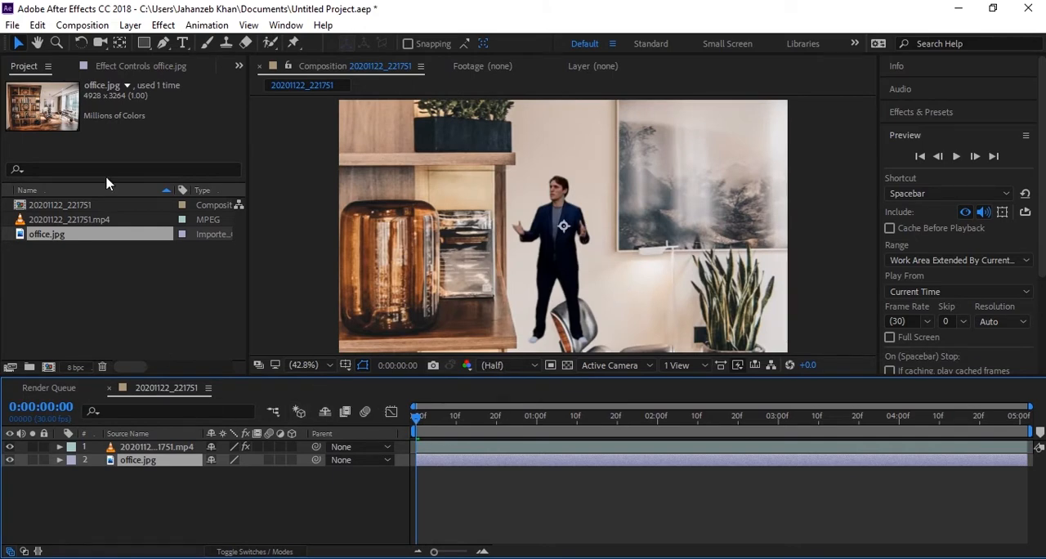
{"action": "left_click", "coordinate": [206, 25]}
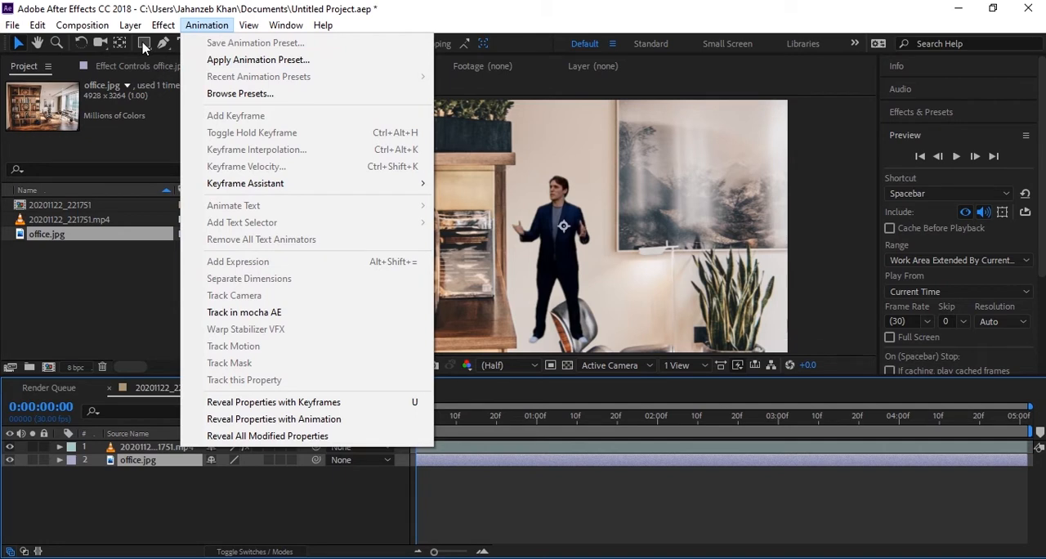
{"action": "left_click", "coordinate": [130, 25]}
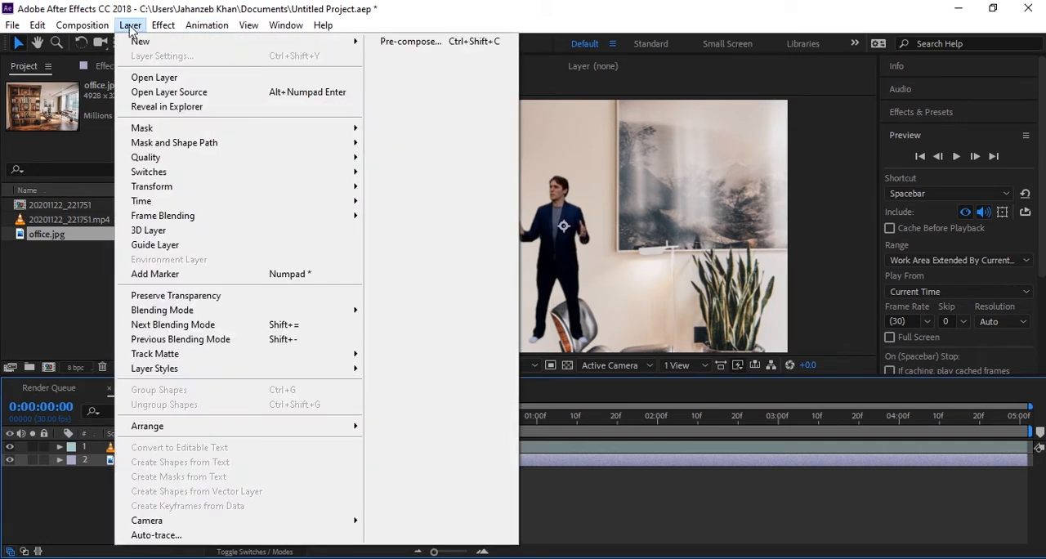
{"action": "mouse_move", "coordinate": [149, 171]}
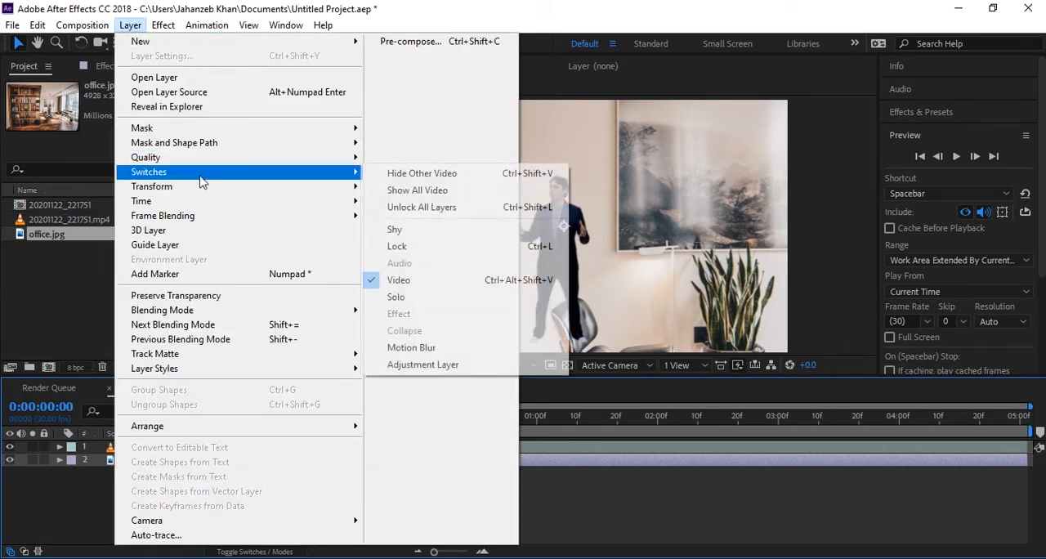
{"action": "mouse_move", "coordinate": [151, 186]}
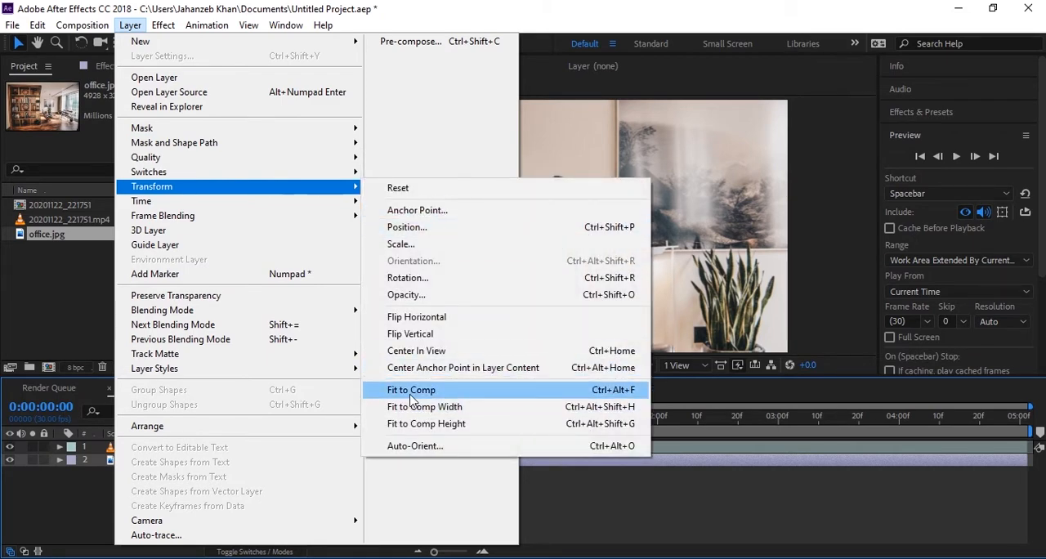
{"action": "left_click", "coordinate": [411, 390]}
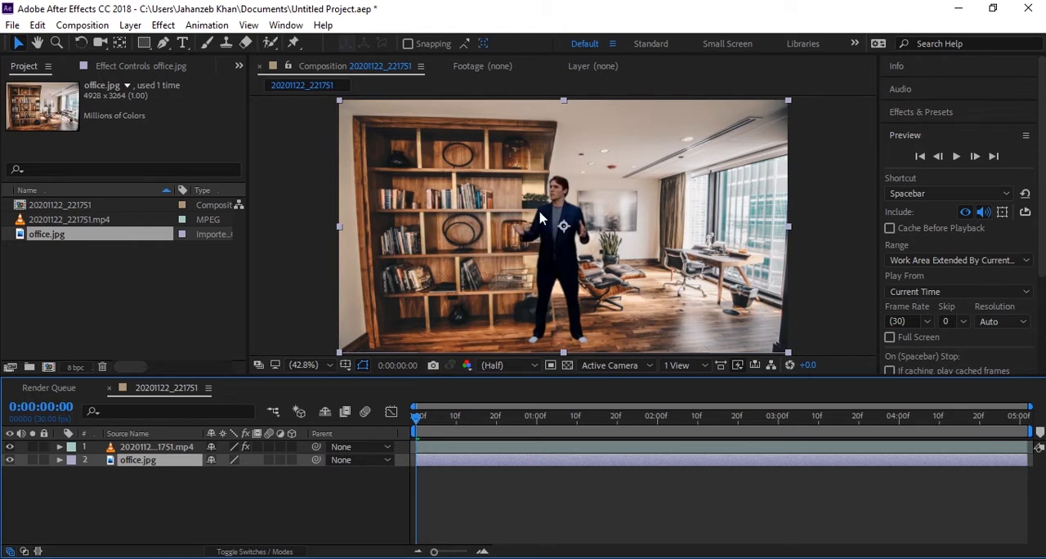
{"action": "mouse_move", "coordinate": [487, 297]}
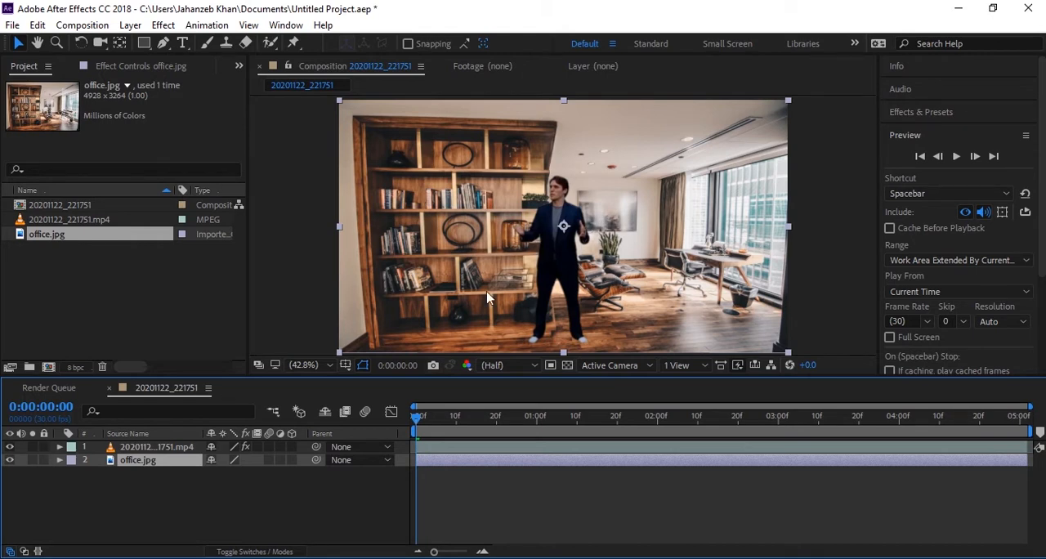
{"action": "mouse_move", "coordinate": [739, 126]}
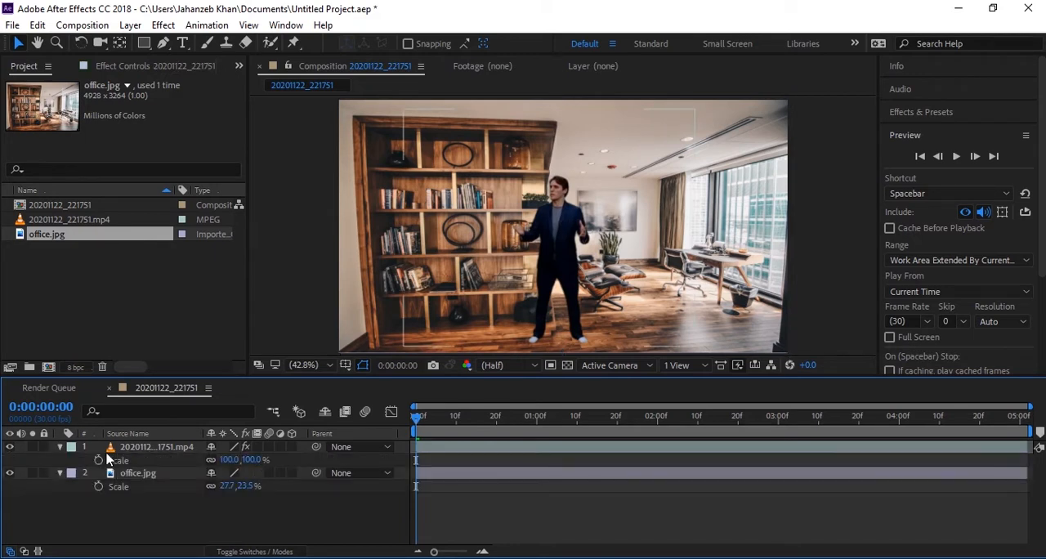
{"action": "mouse_move", "coordinate": [59, 451]}
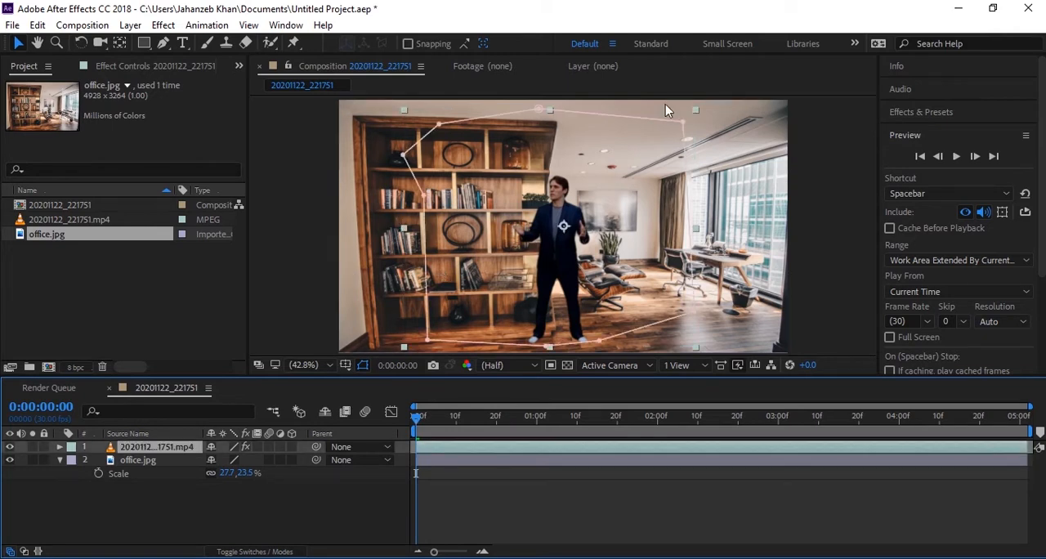
{"action": "mouse_move", "coordinate": [531, 103]}
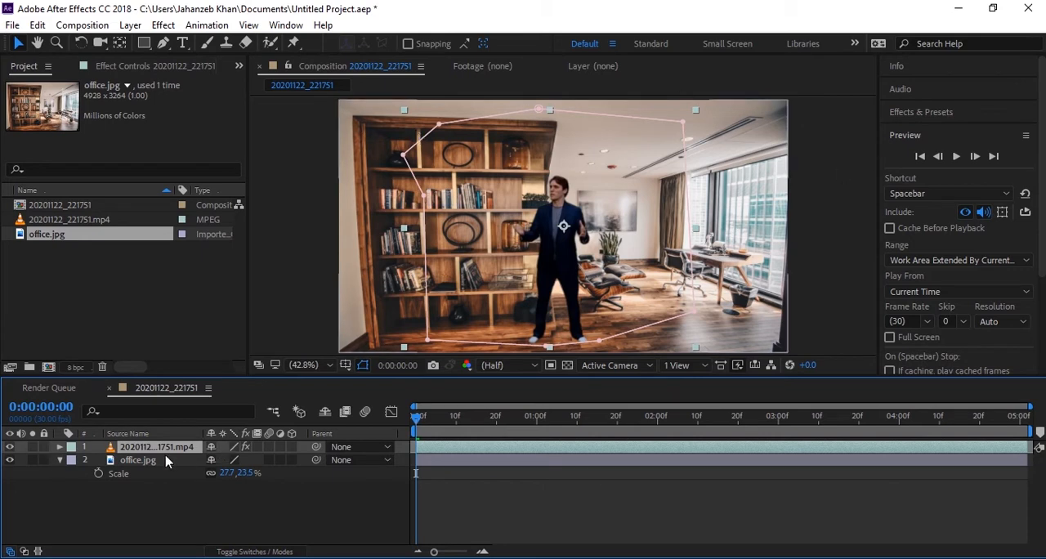
{"action": "mouse_move", "coordinate": [143, 431]}
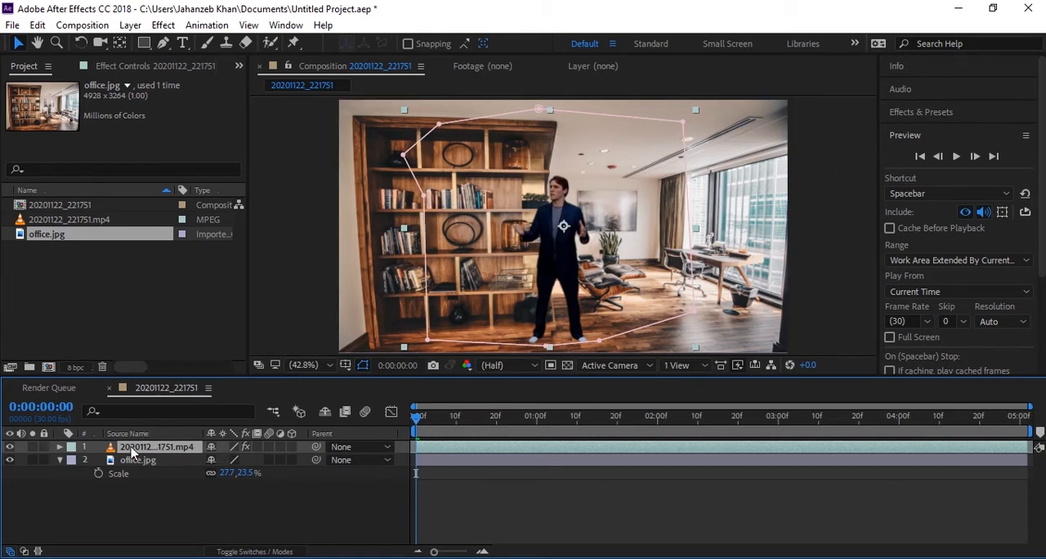
{"action": "mouse_move", "coordinate": [265, 424]}
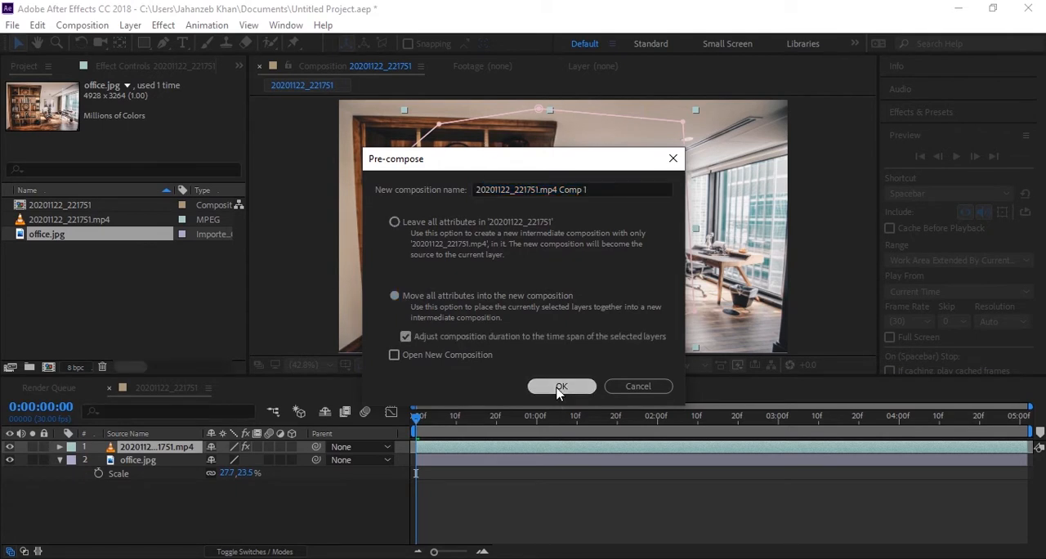
Confirm the Pre-compose dialog to precompose the actor layer
{"action": "left_click", "coordinate": [561, 385]}
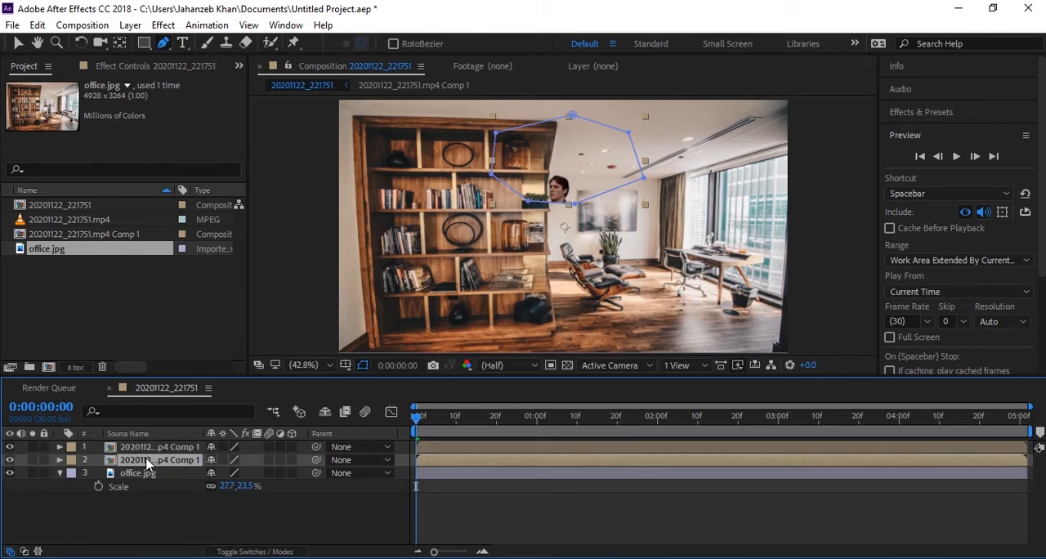
{"action": "mouse_move", "coordinate": [153, 464]}
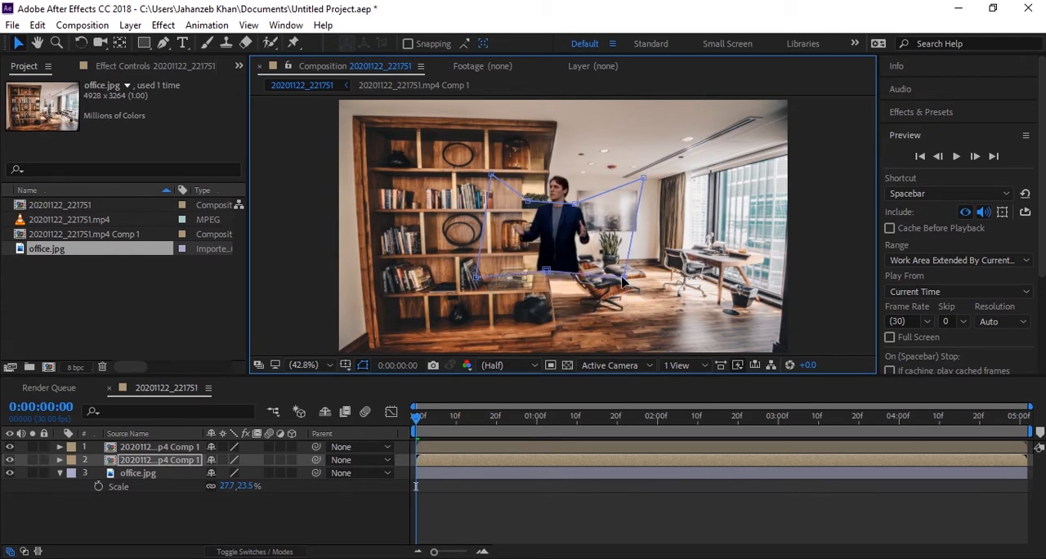
{"action": "mouse_move", "coordinate": [545, 275]}
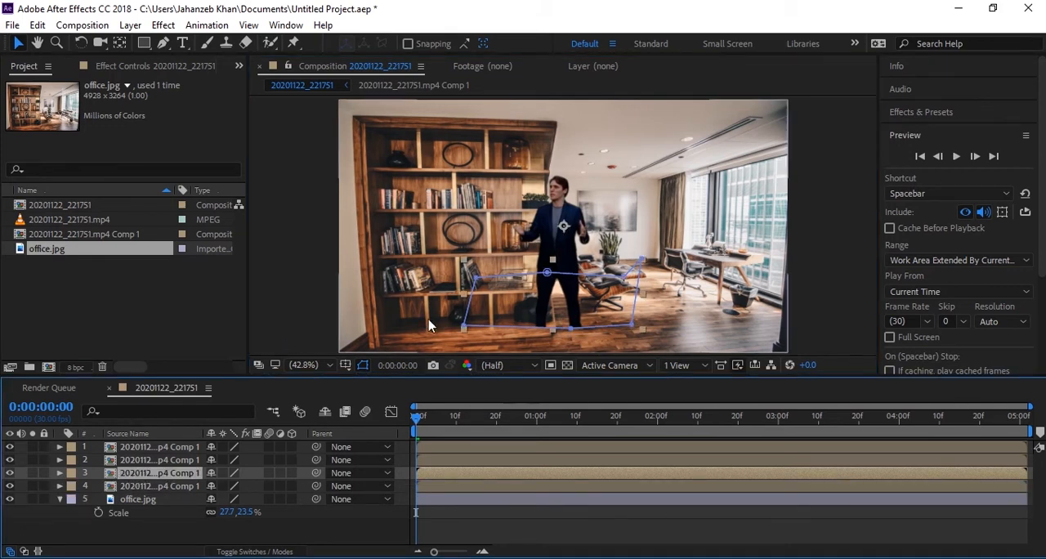
{"action": "mouse_move", "coordinate": [480, 285]}
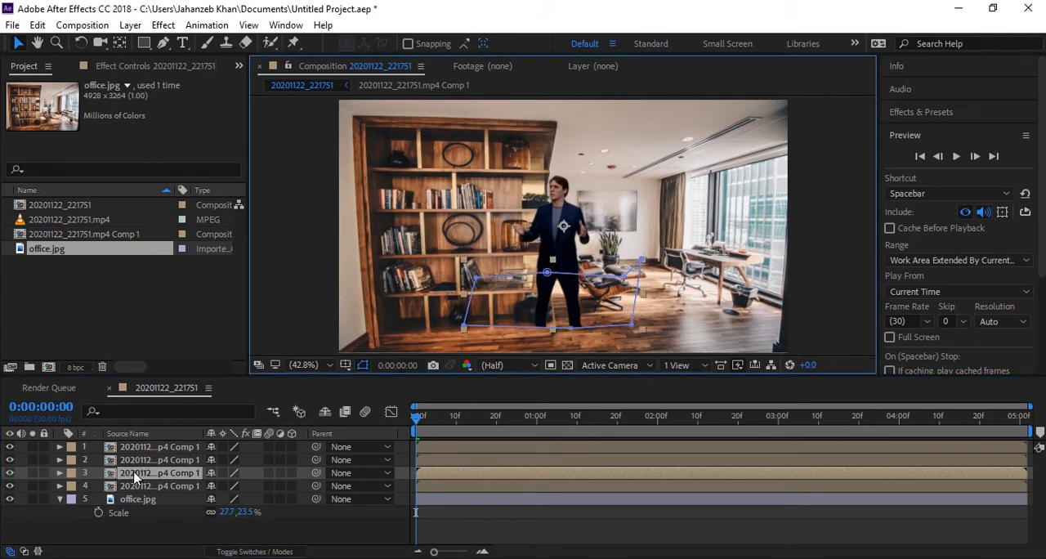
Select the fourth masked body-piece layer
{"action": "left_click", "coordinate": [160, 485]}
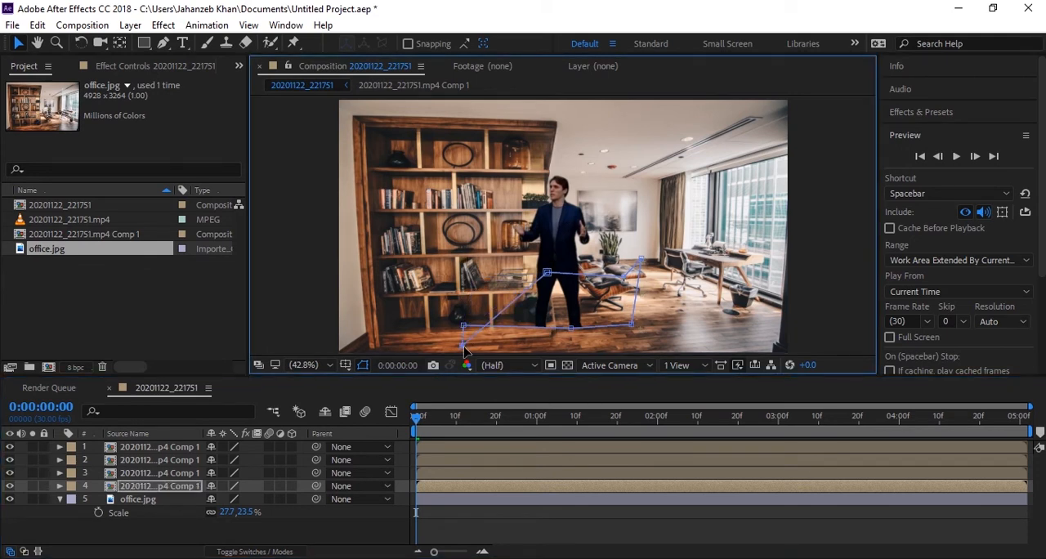
{"action": "mouse_move", "coordinate": [566, 274]}
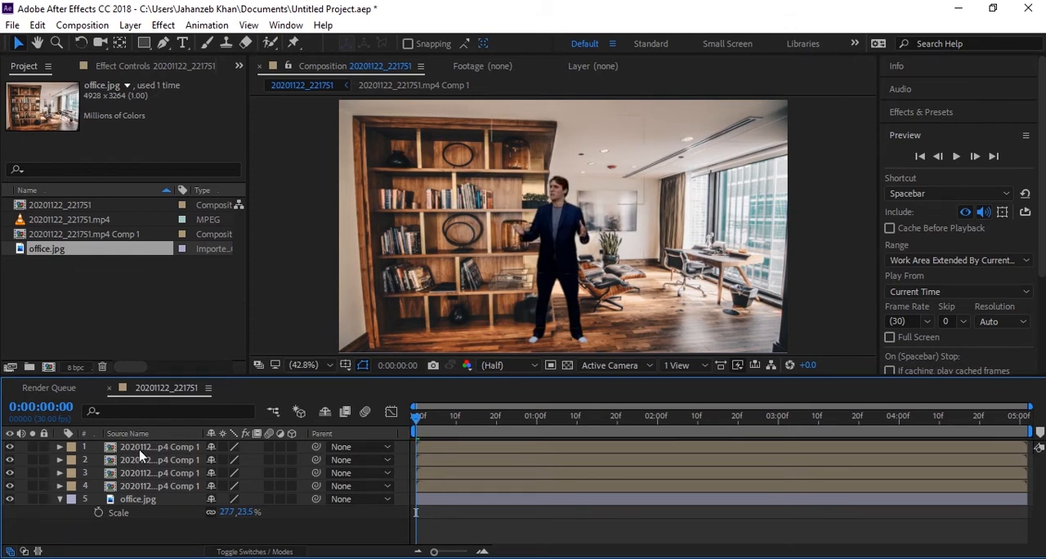
Set the torso layer's vertical Scale to 67%, leaving width at 100%
{"action": "left_click", "coordinate": [159, 446]}
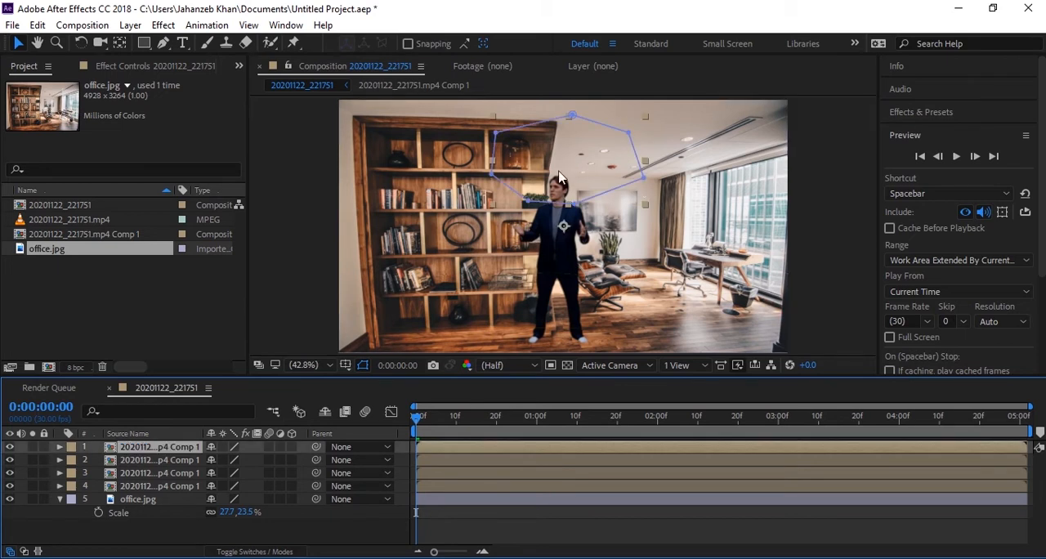
{"action": "left_click", "coordinate": [160, 485]}
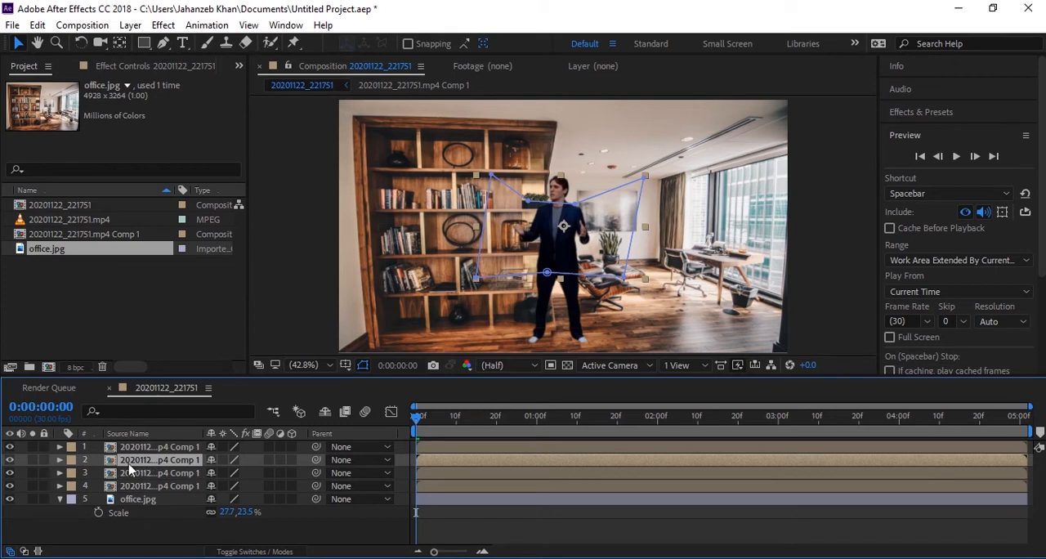
{"action": "left_click", "coordinate": [59, 460]}
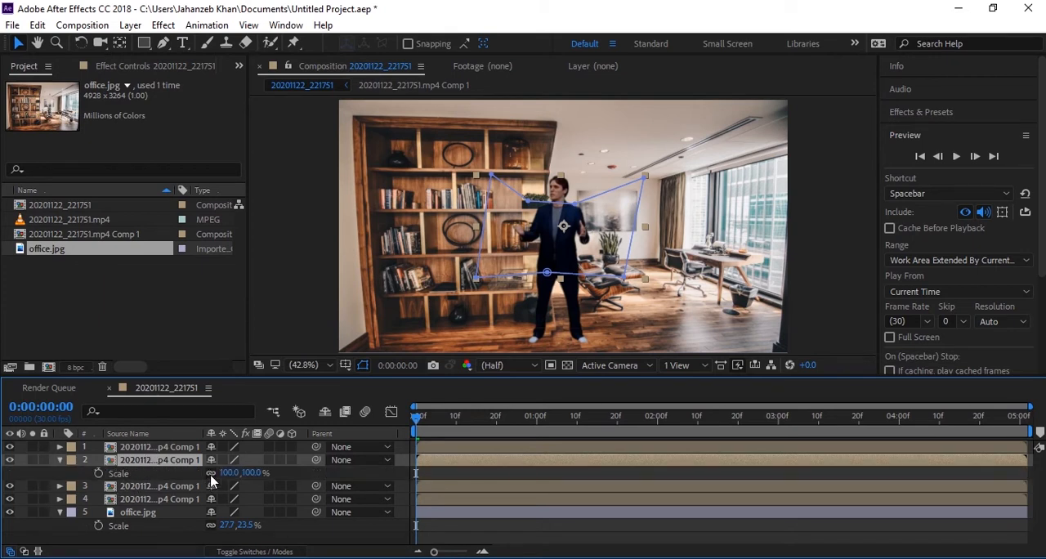
{"action": "mouse_move", "coordinate": [210, 485]}
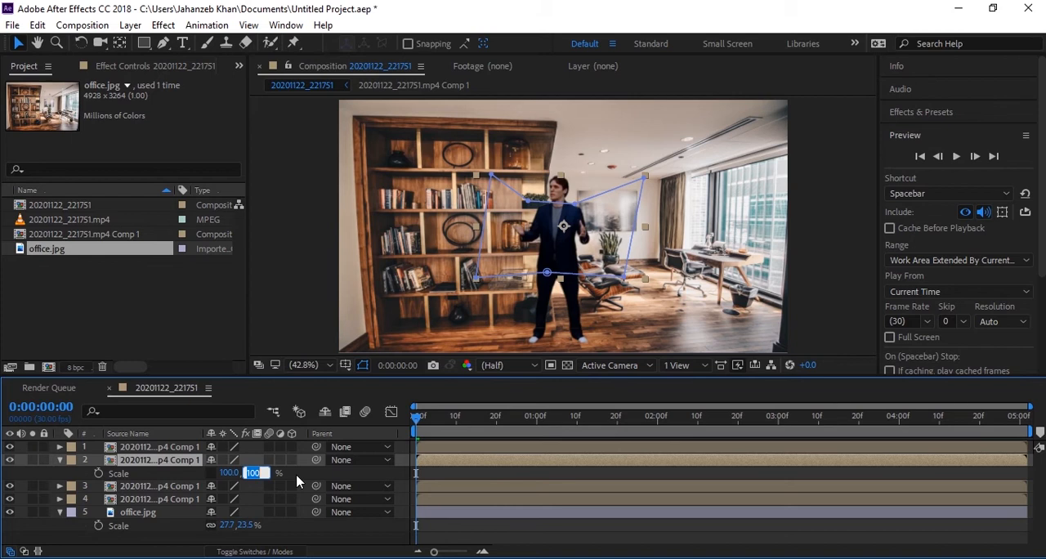
{"action": "type", "text": "67.0"}
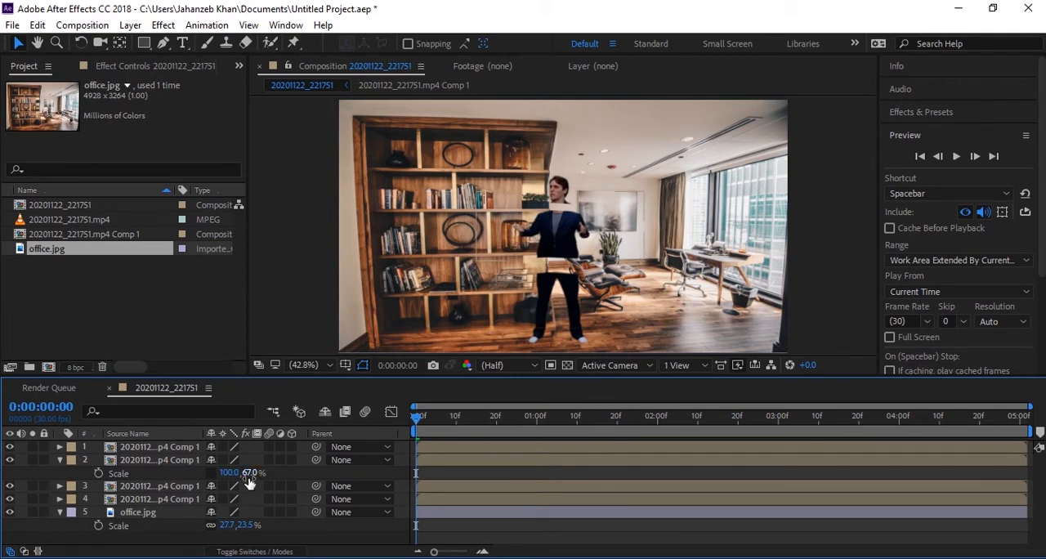
Set the third body-piece layer's vertical Scale value to 67%
{"action": "left_click", "coordinate": [159, 485]}
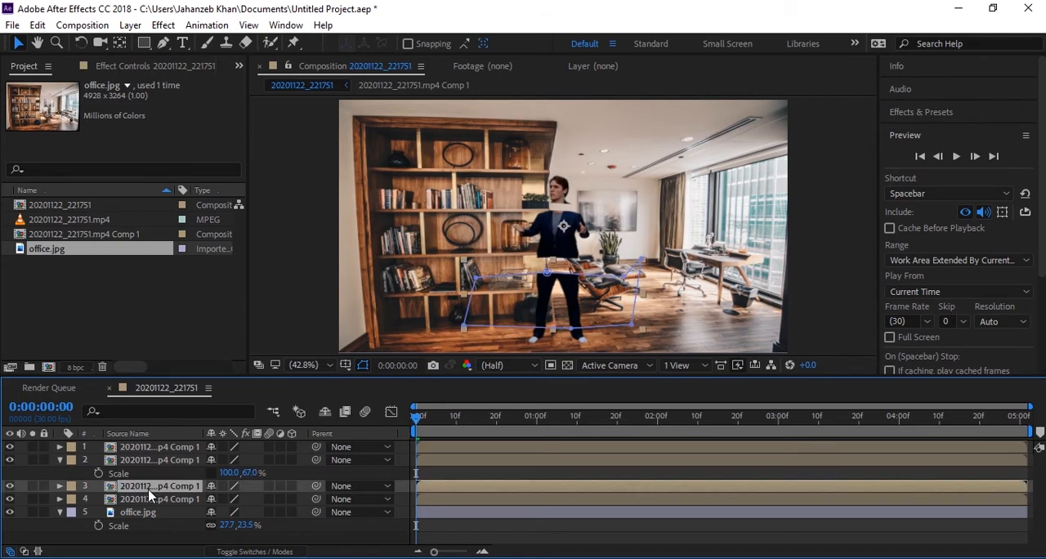
{"action": "left_click", "coordinate": [59, 486]}
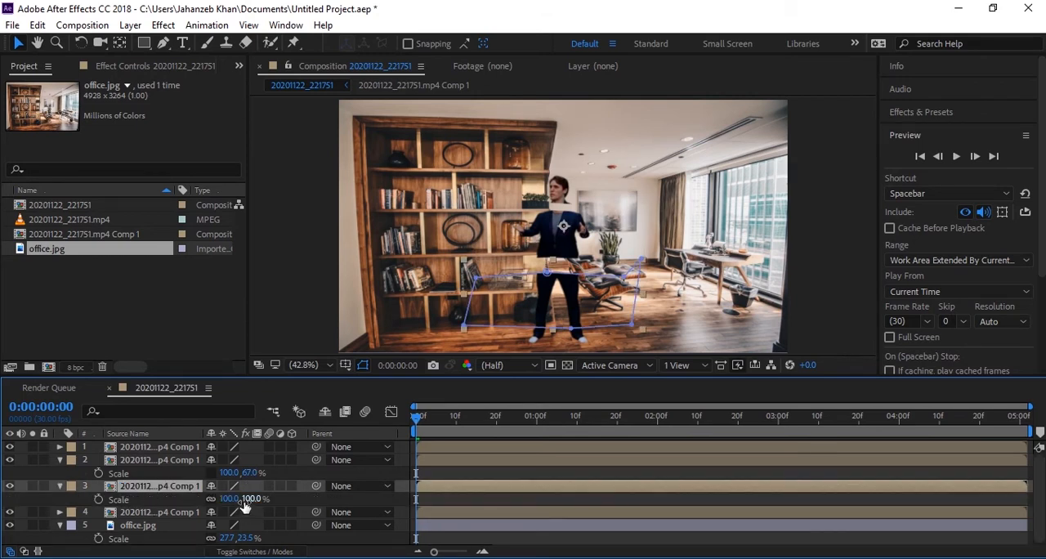
{"action": "double_click", "coordinate": [252, 498]}
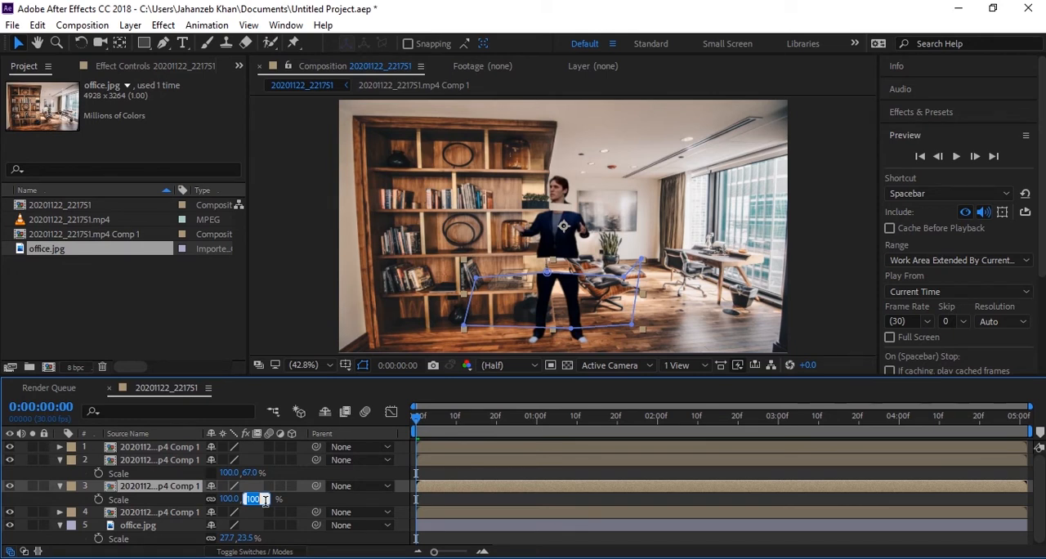
{"action": "type", "text": "67"}
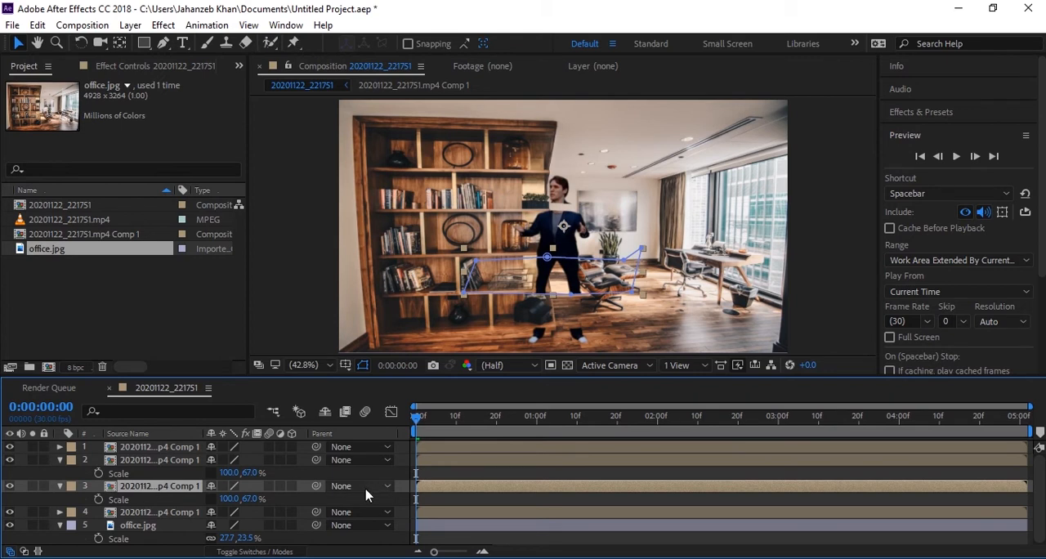
Change the viewer magnification to 33.3%, then to 50%
{"action": "left_click", "coordinate": [307, 365]}
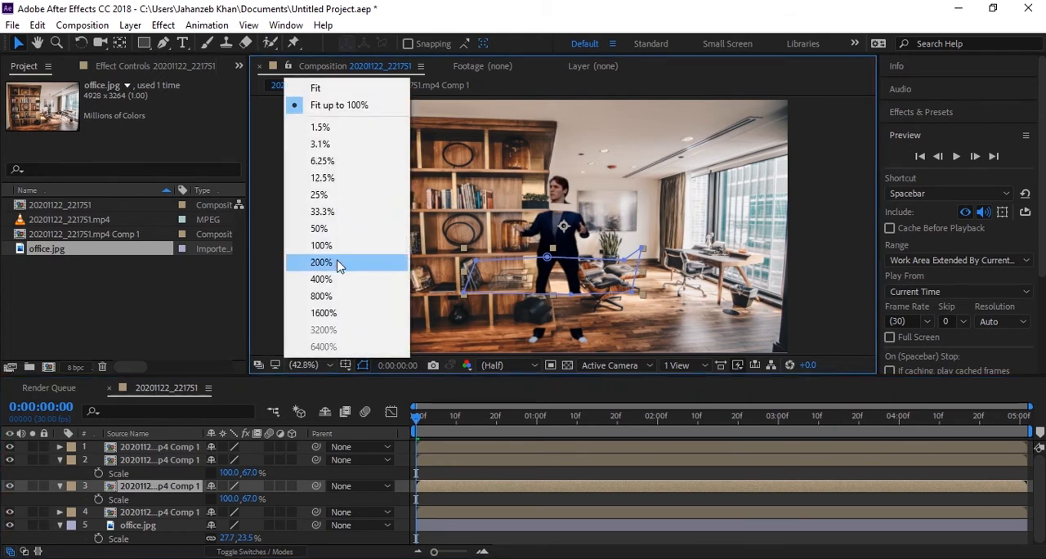
{"action": "mouse_move", "coordinate": [323, 211]}
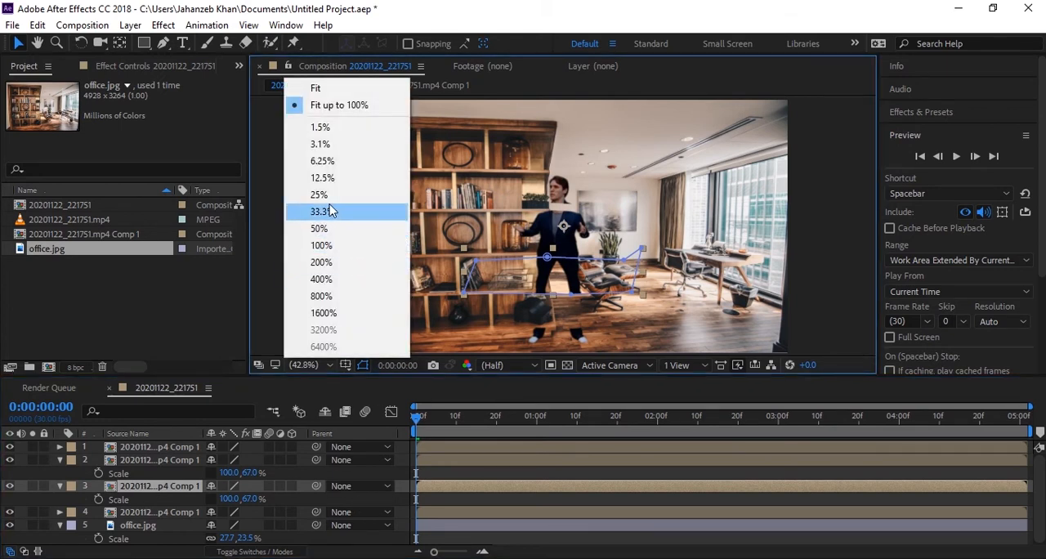
{"action": "left_click", "coordinate": [321, 211]}
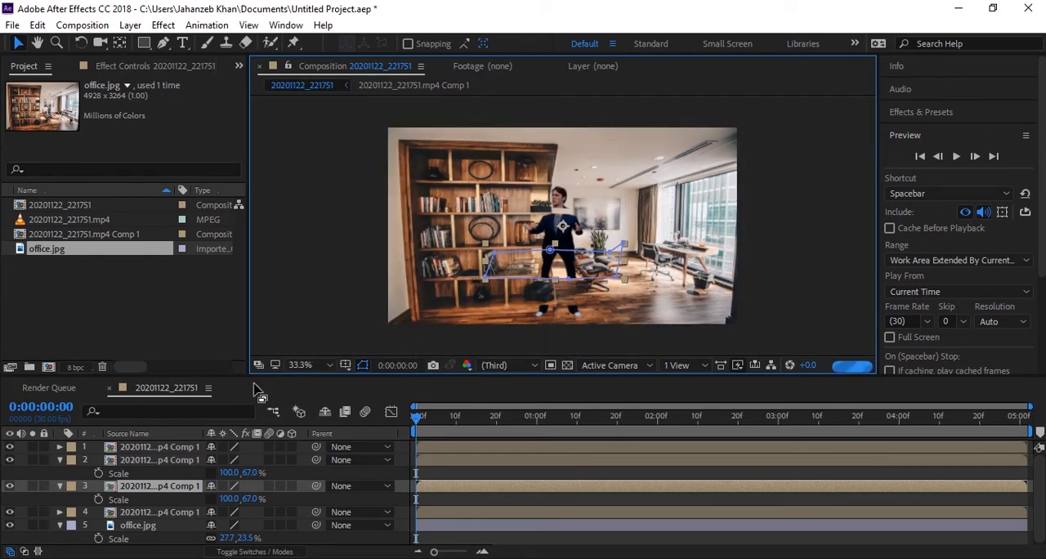
{"action": "left_click", "coordinate": [299, 364]}
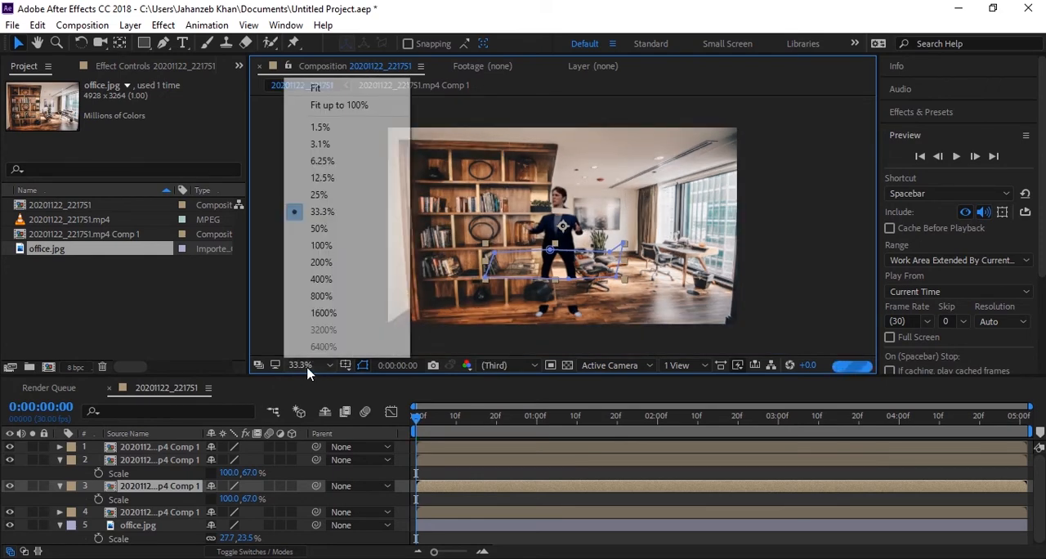
{"action": "left_click", "coordinate": [319, 228]}
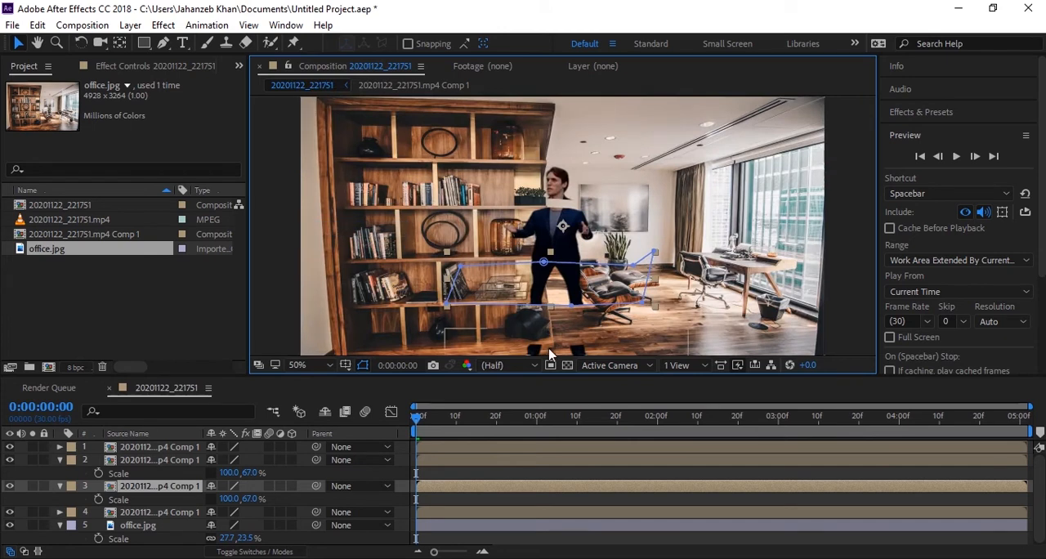
{"action": "mouse_move", "coordinate": [392, 506]}
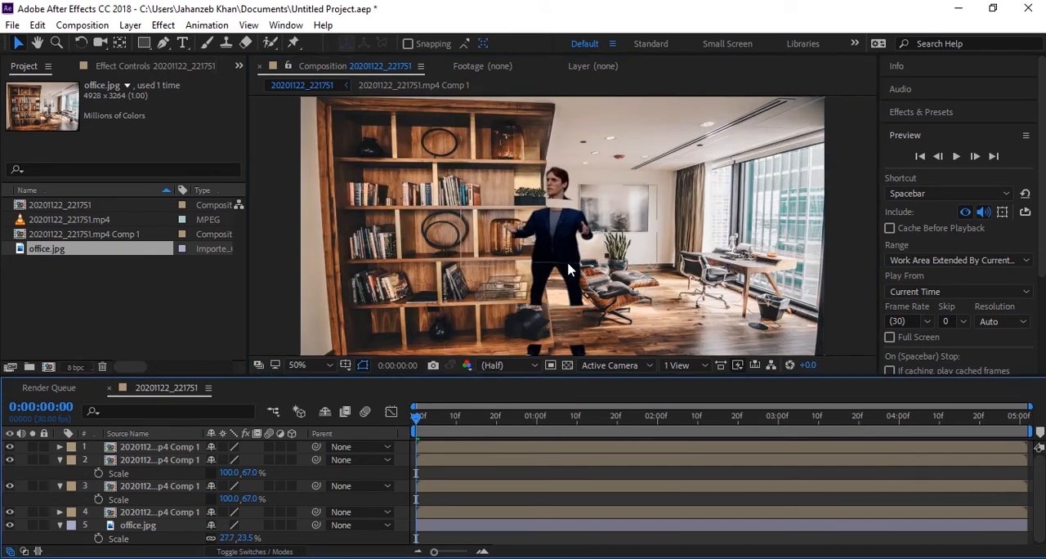
Select the lower body-piece layers to move them to positions 683,378 and 683,271
{"action": "left_click", "coordinate": [160, 486]}
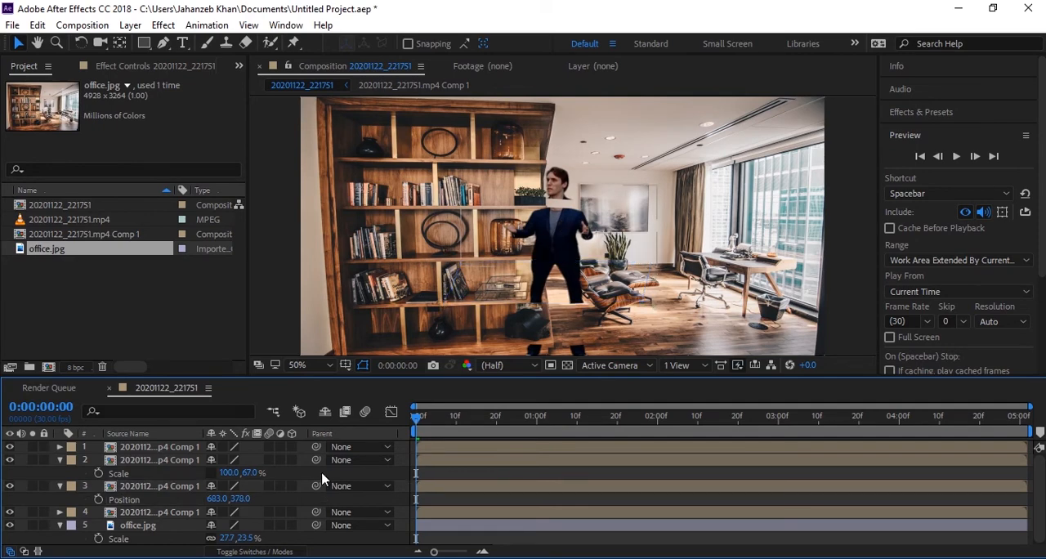
{"action": "left_click", "coordinate": [159, 512]}
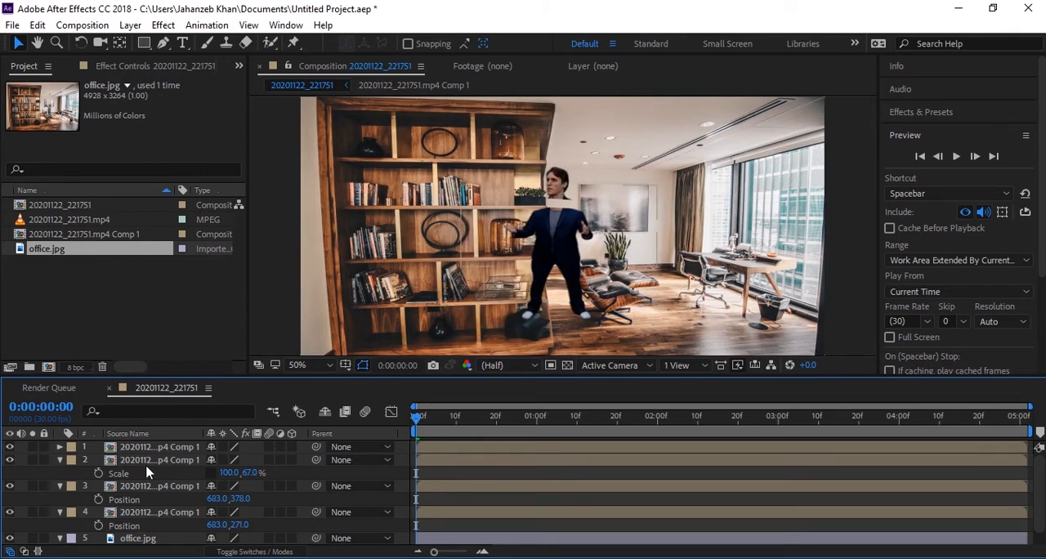
{"action": "left_click", "coordinate": [160, 446]}
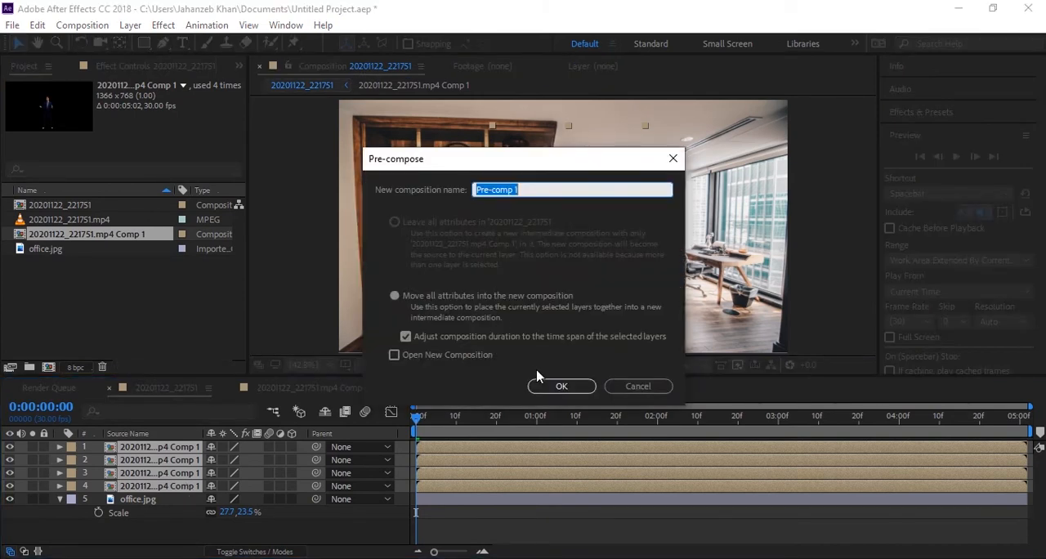
{"action": "mouse_move", "coordinate": [491, 288]}
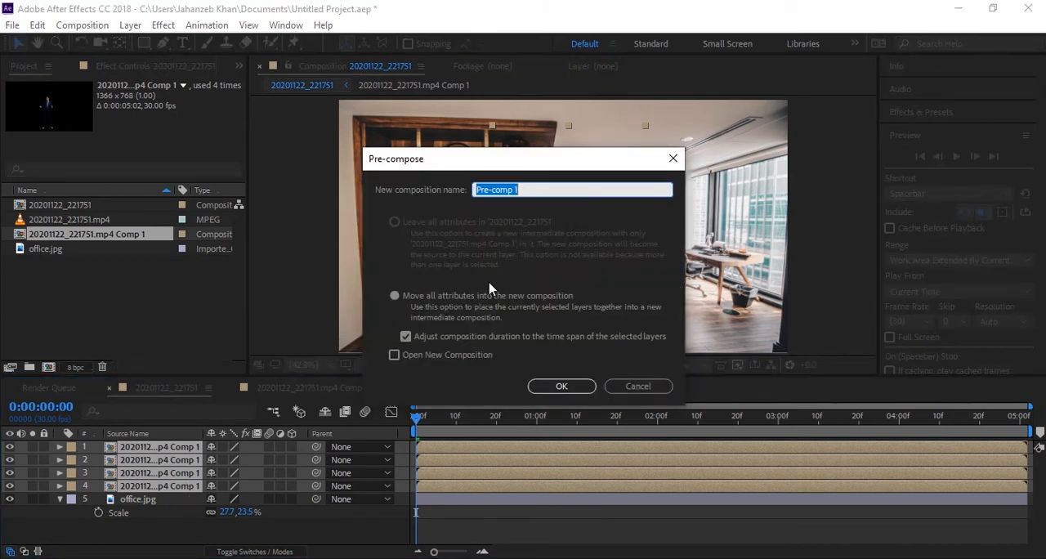
Name the new precomposition 'dwarf' and confirm it
{"action": "type", "text": "dwarf"}
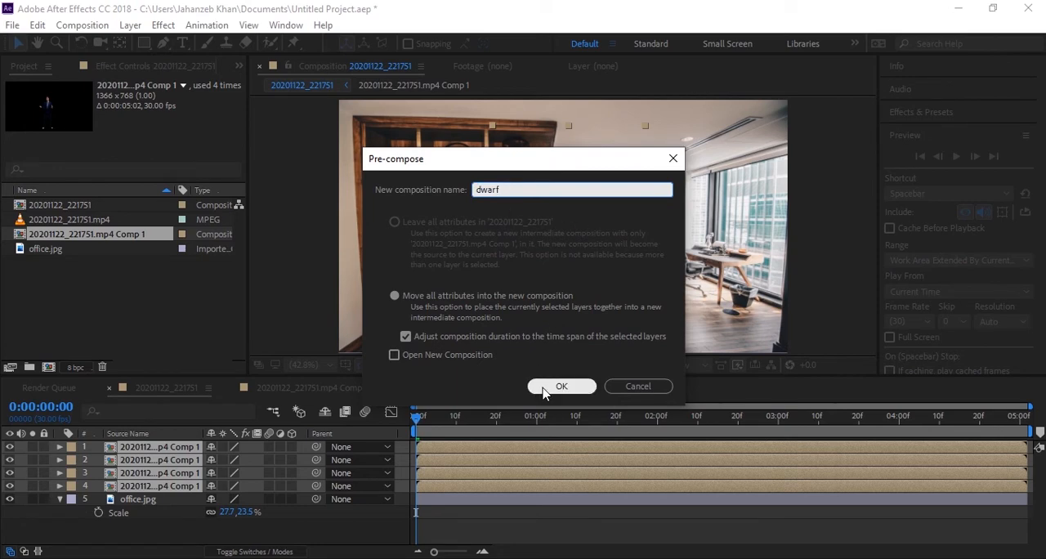
{"action": "left_click", "coordinate": [562, 386]}
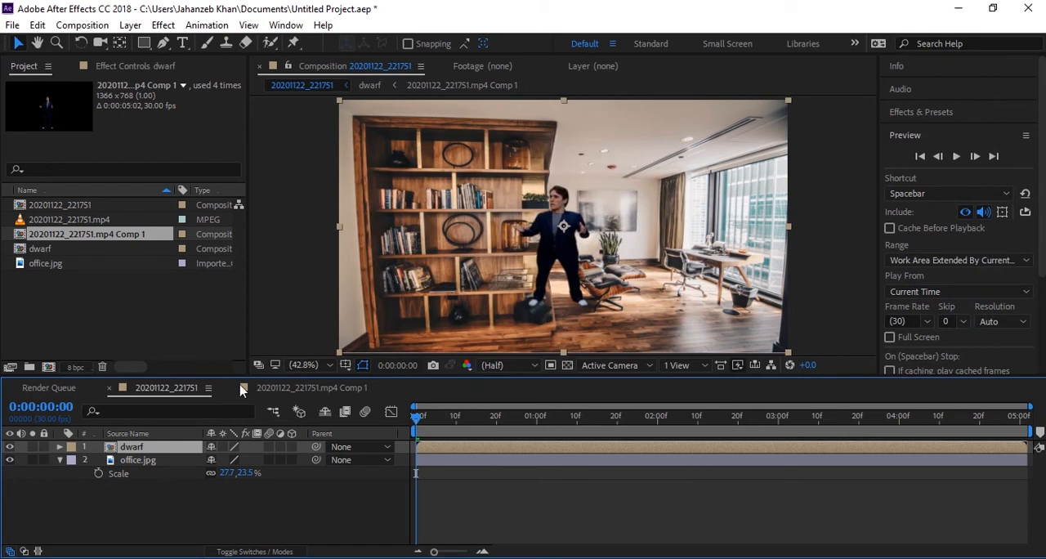
Select the dwarf layer to reposition him in the middle of the room
{"action": "left_click", "coordinate": [9, 447]}
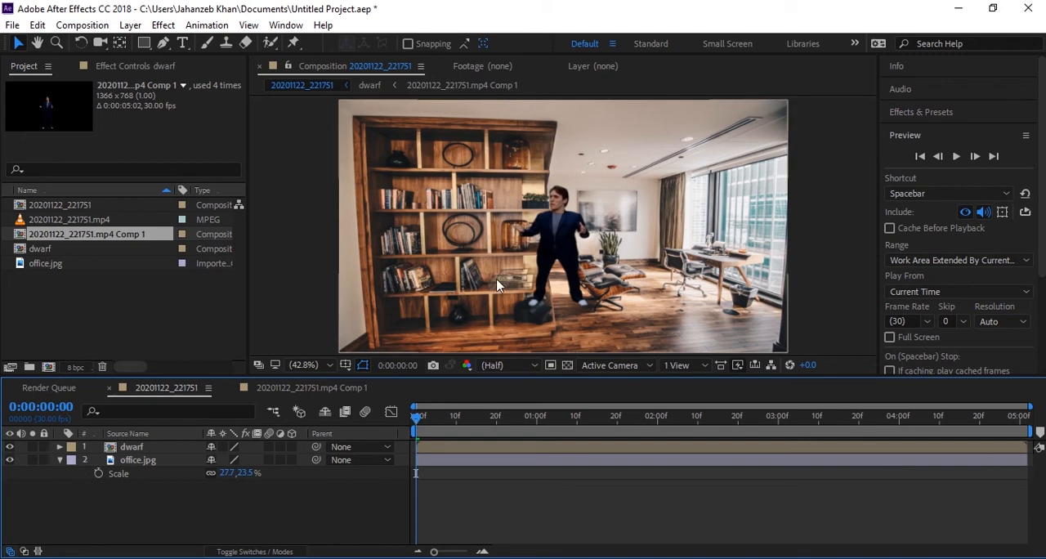
{"action": "left_click", "coordinate": [132, 446]}
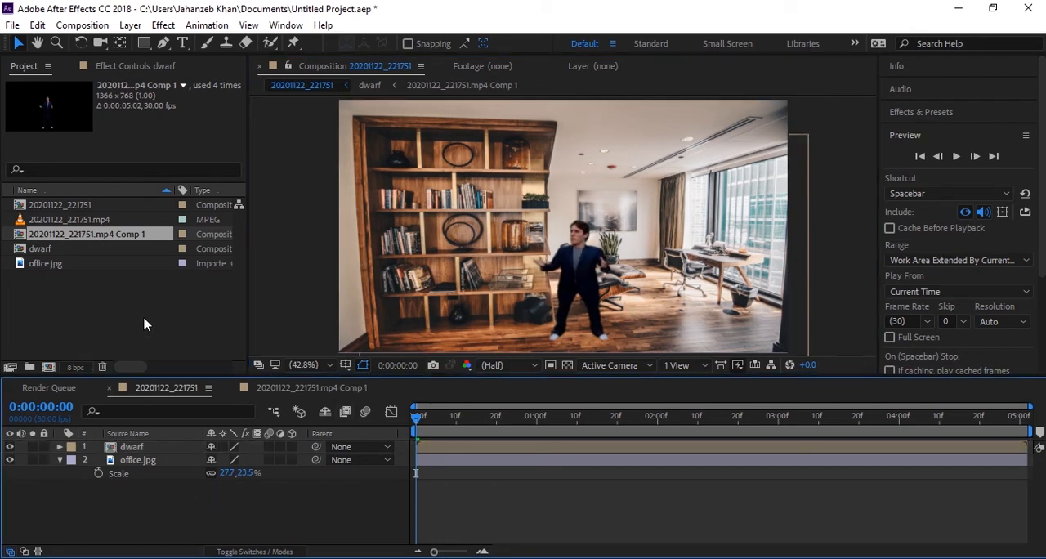
{"action": "mouse_move", "coordinate": [138, 456]}
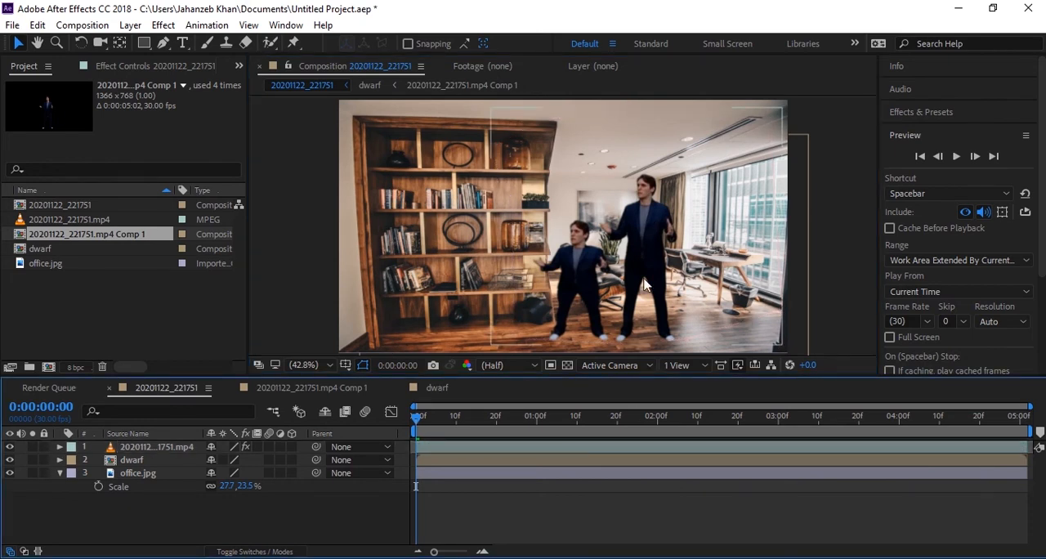
Duplicate the keyed actor layer, move the copy left and scale it to 70%
{"action": "left_click", "coordinate": [155, 447]}
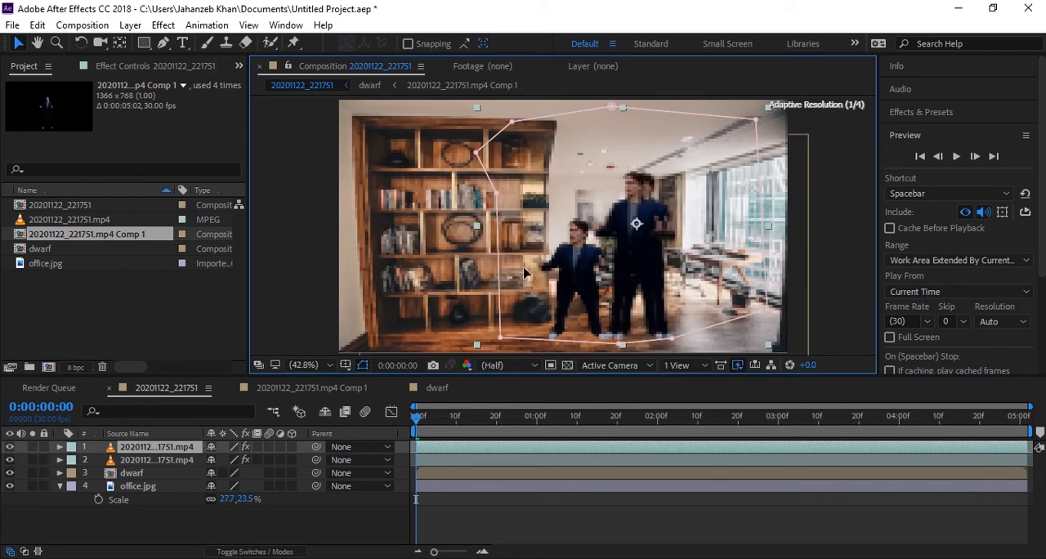
{"action": "mouse_move", "coordinate": [472, 277]}
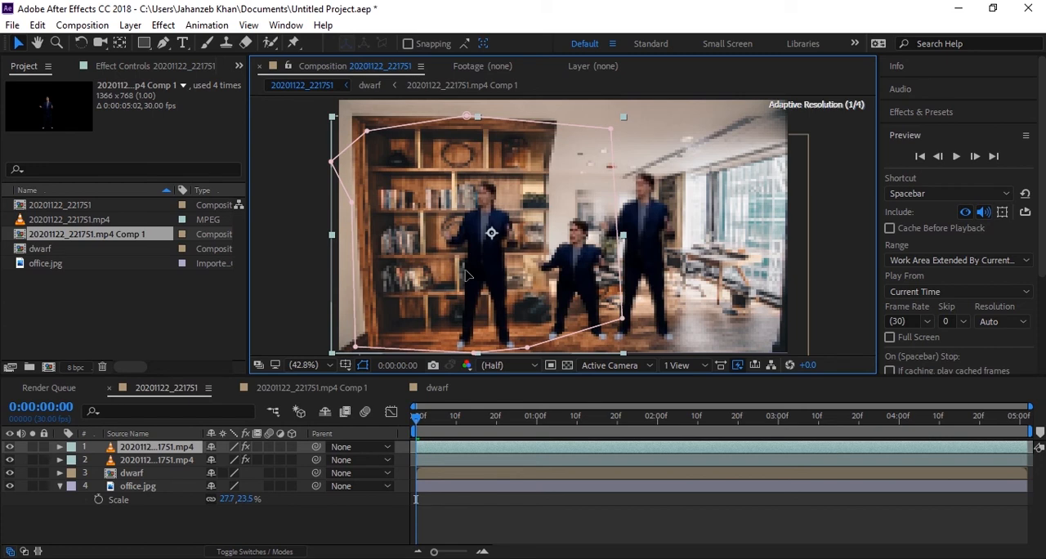
{"action": "double_click", "coordinate": [157, 447]}
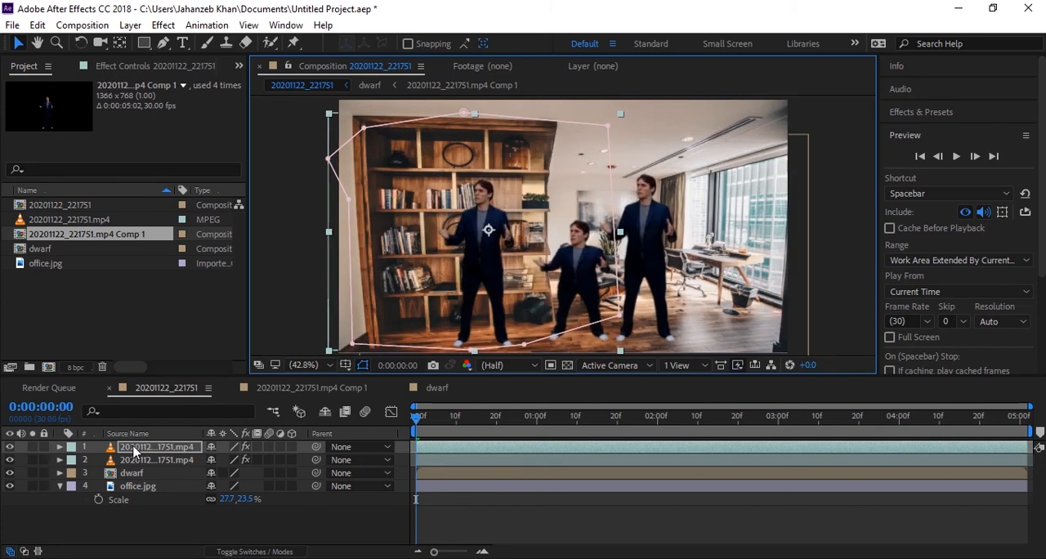
{"action": "left_click", "coordinate": [59, 446]}
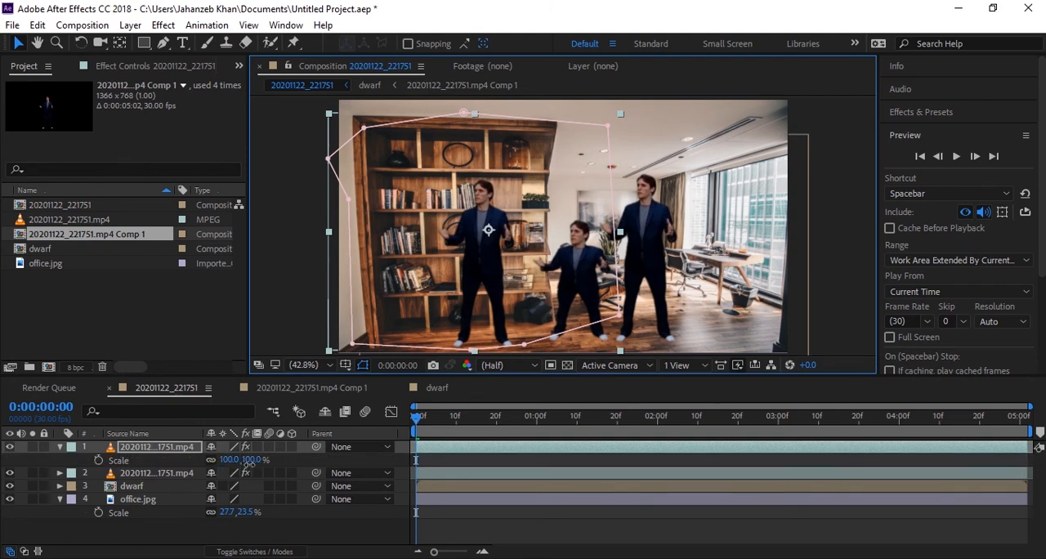
{"action": "left_click_drag", "start_coordinate": [245, 459], "coordinate": [233, 459]}
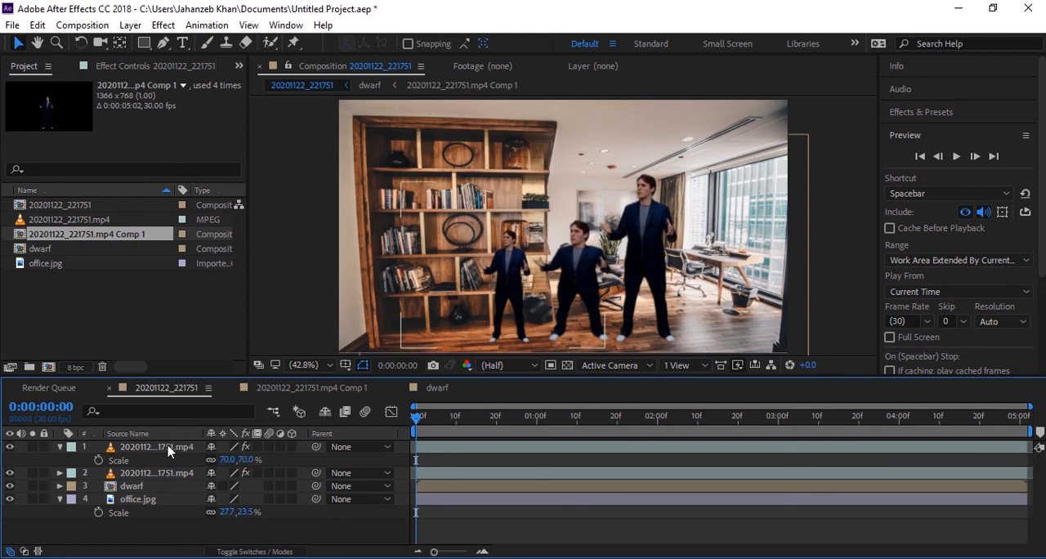
{"action": "left_click", "coordinate": [156, 447]}
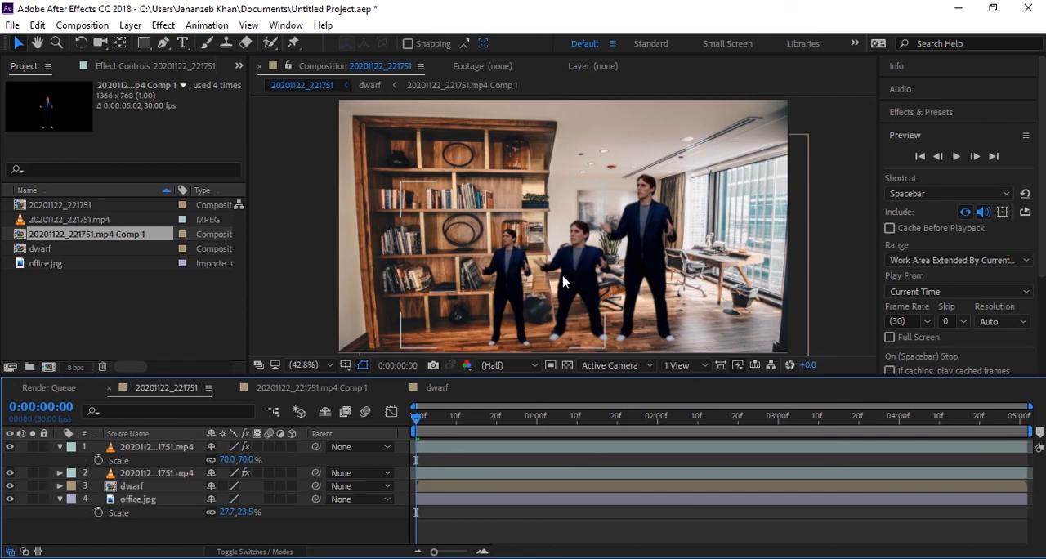
{"action": "mouse_move", "coordinate": [511, 286]}
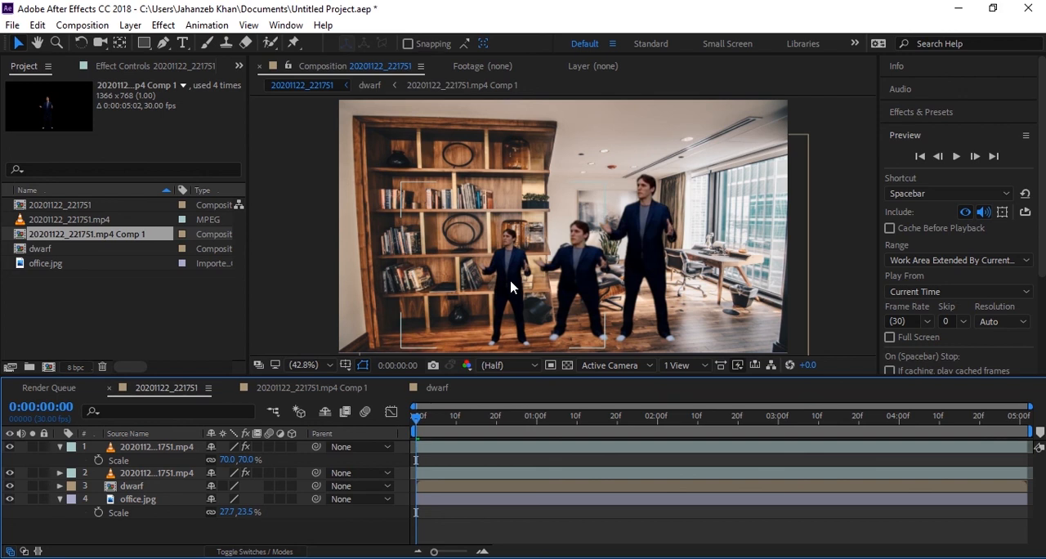
Keep only the dwarf at 94,100% scale, then play, stop and replay the preview
{"action": "left_click", "coordinate": [157, 447]}
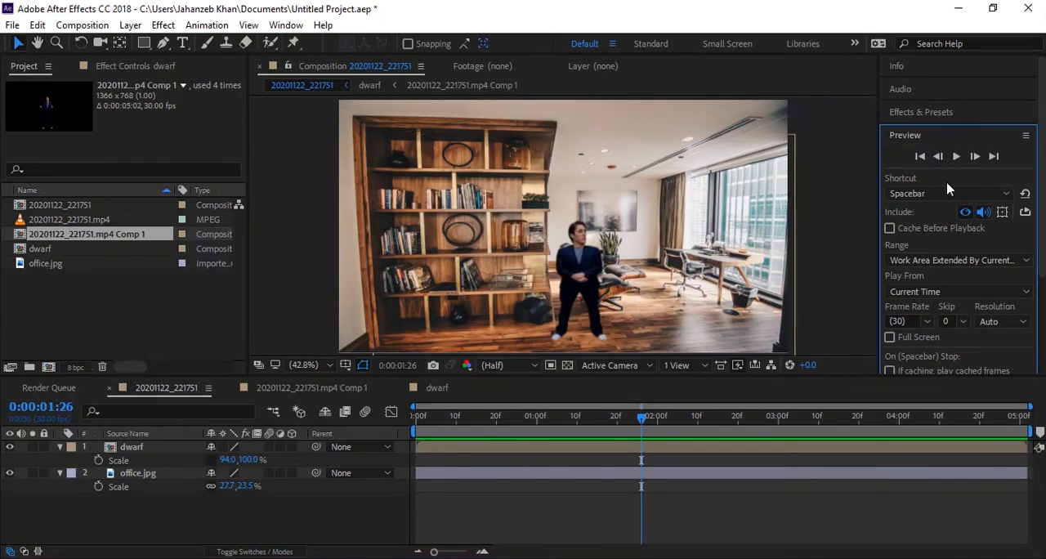
{"action": "left_click", "coordinate": [956, 156]}
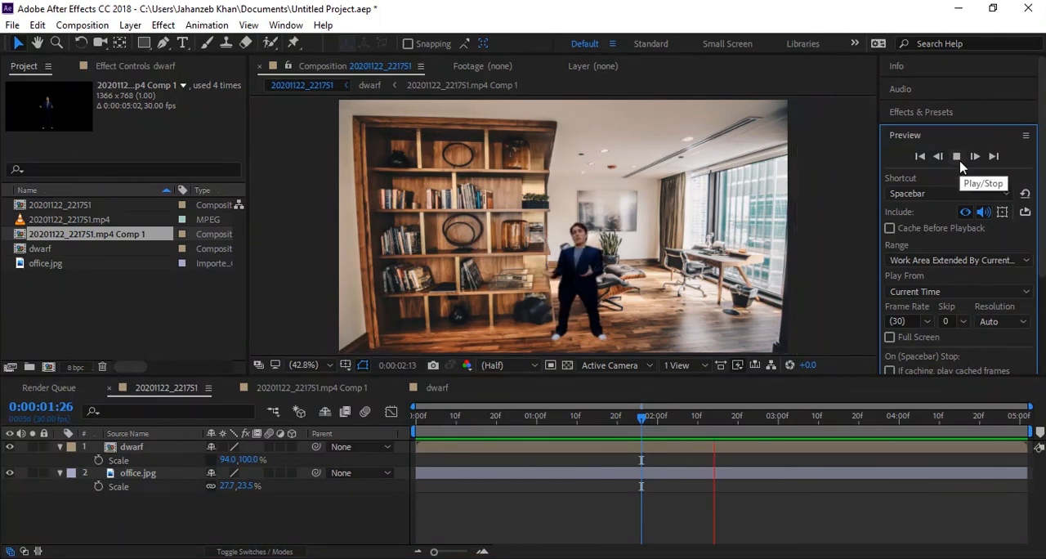
{"action": "left_click", "coordinate": [974, 156]}
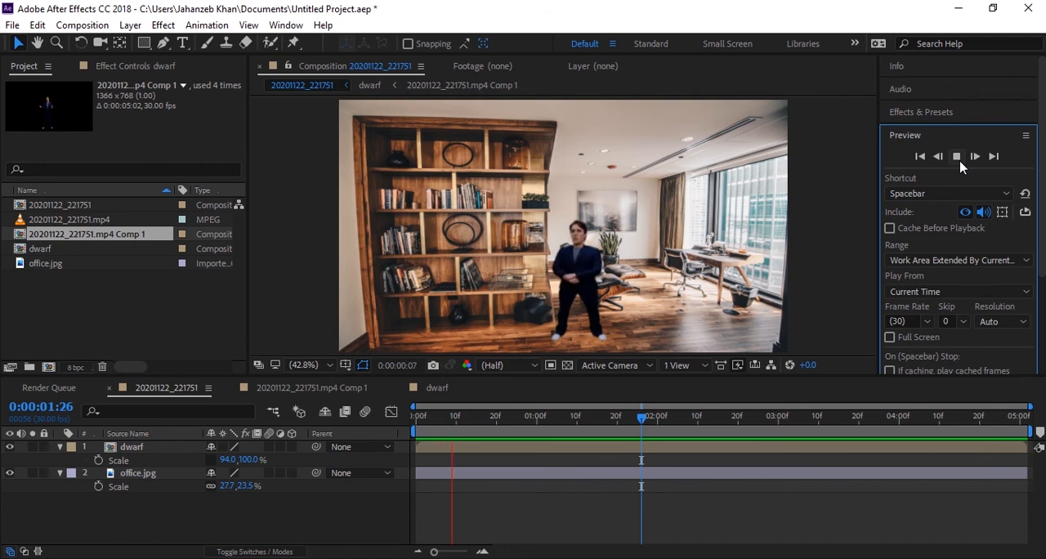
{"action": "left_click", "coordinate": [956, 156]}
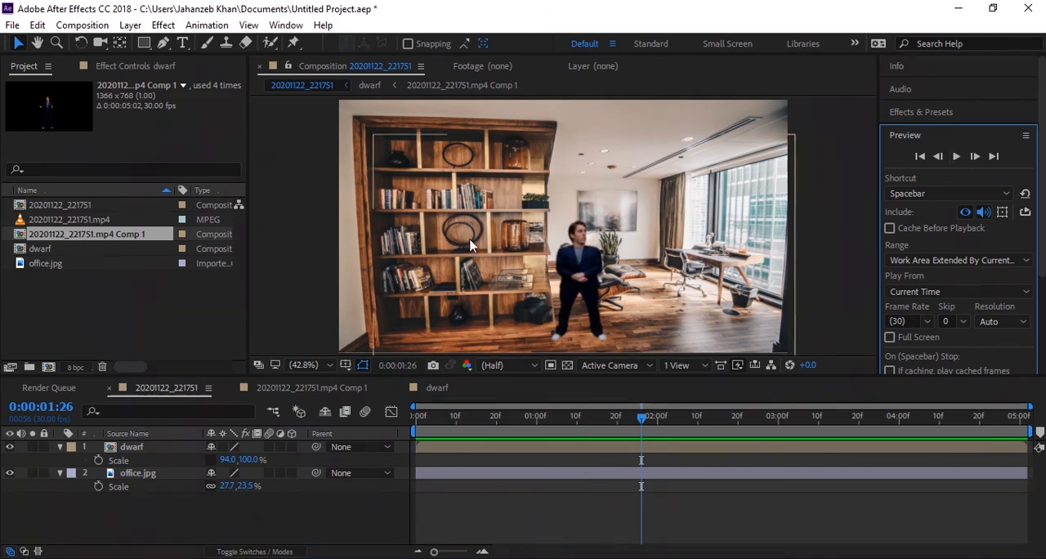
{"action": "mouse_move", "coordinate": [948, 187]}
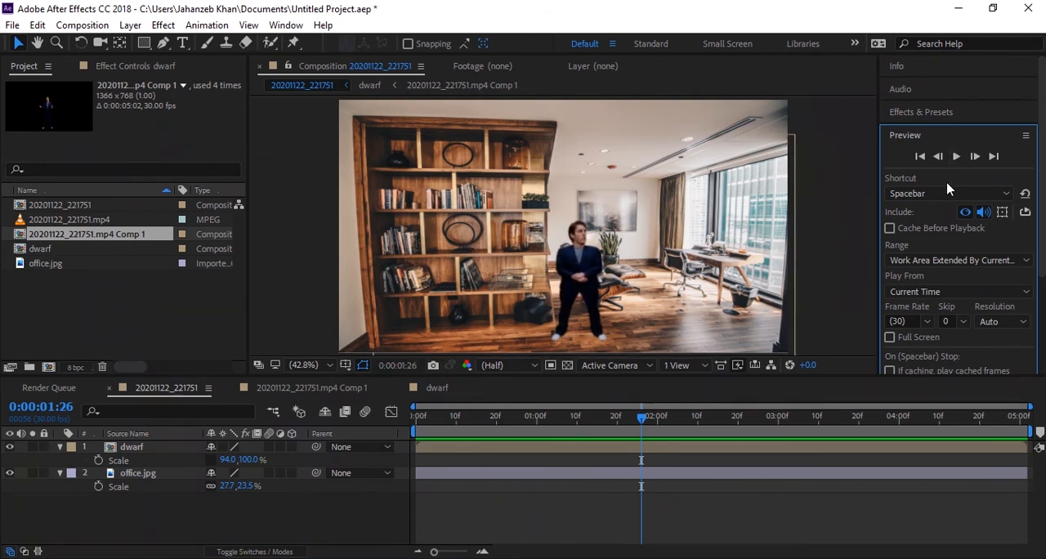
{"action": "left_click", "coordinate": [974, 156]}
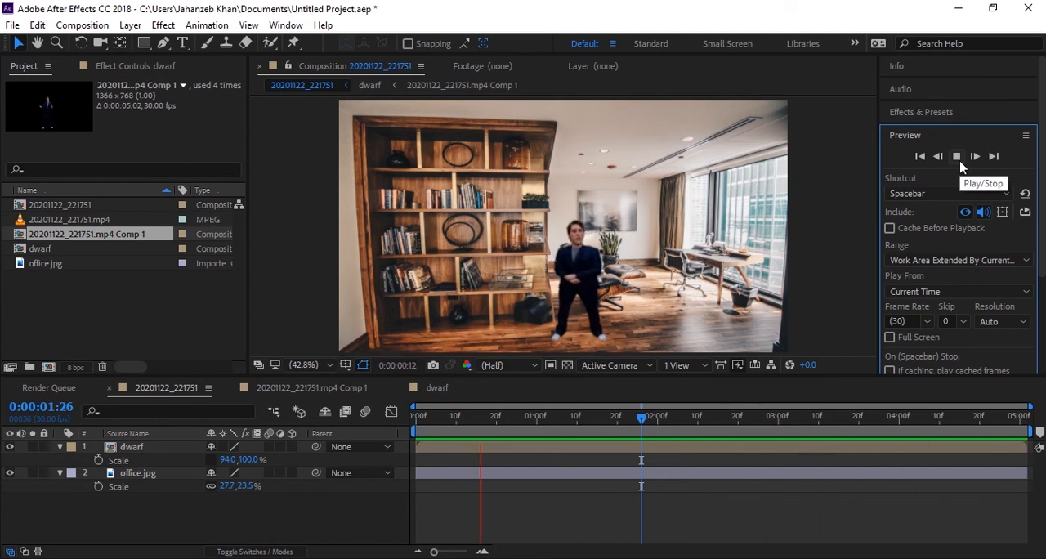
{"action": "left_click", "coordinate": [975, 156]}
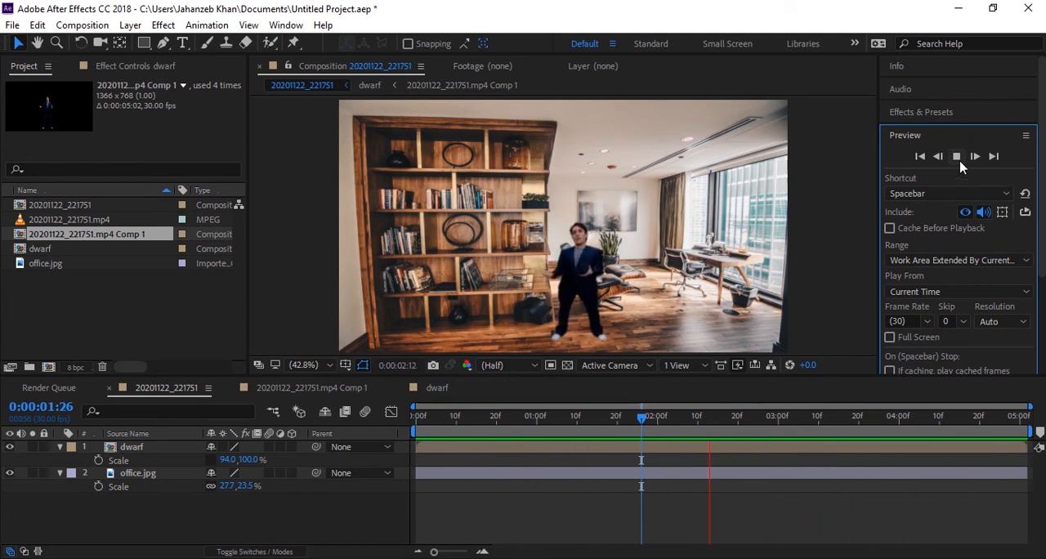